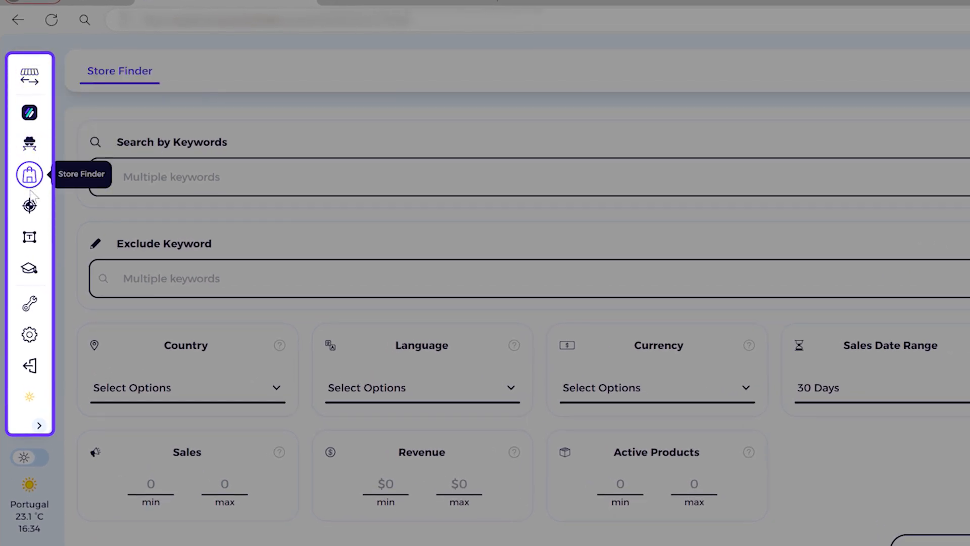
Go to the Store Finder page from the left sidebar
{"action": "left_click", "coordinate": [29, 175]}
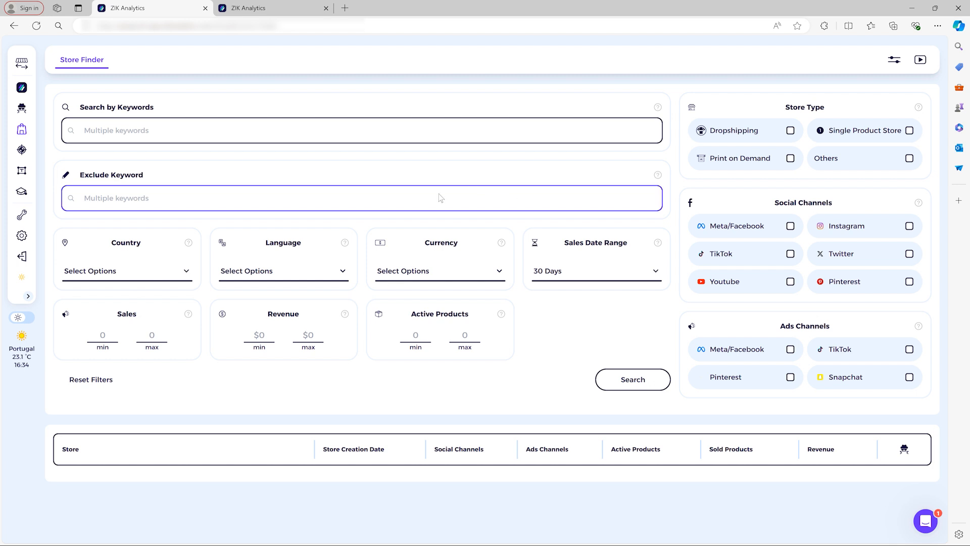
{"action": "mouse_move", "coordinate": [433, 198]}
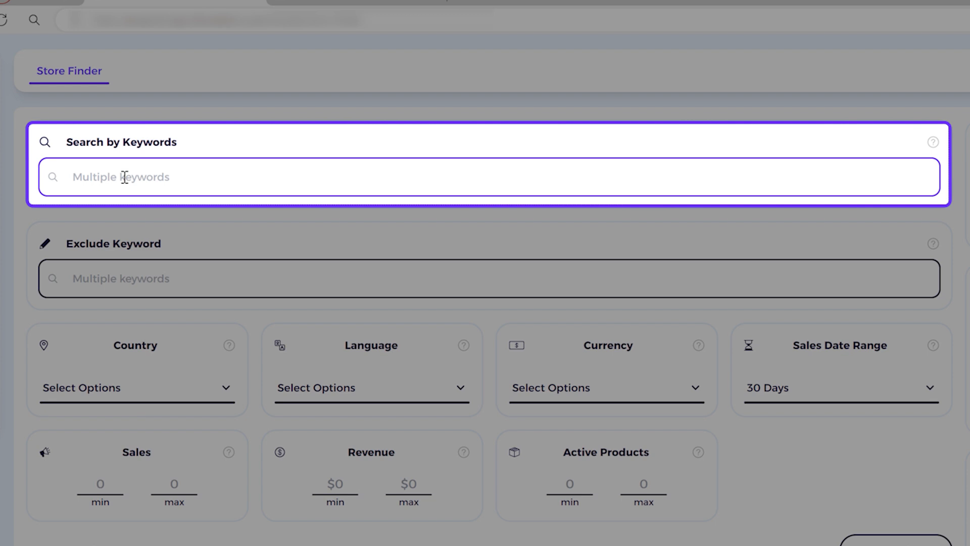
{"action": "mouse_move", "coordinate": [191, 176]}
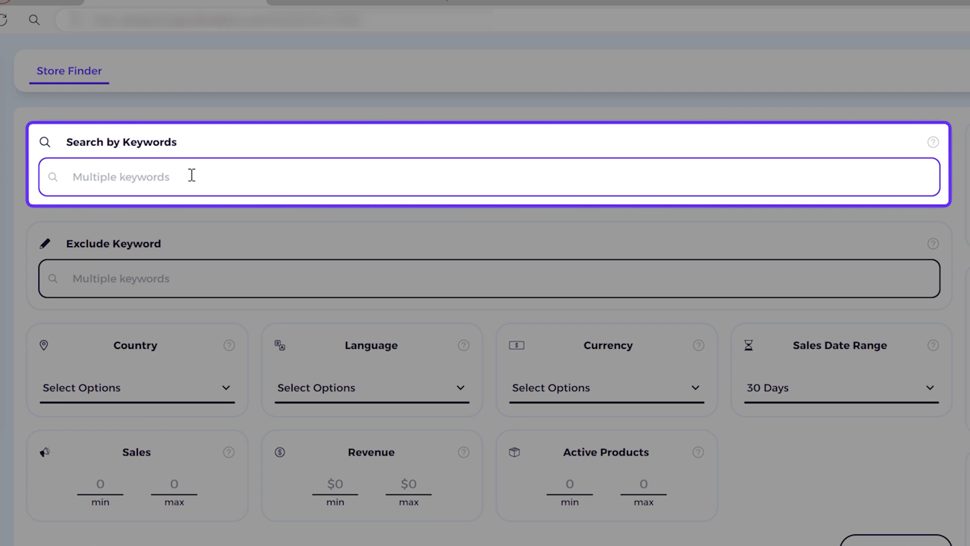
{"action": "mouse_move", "coordinate": [136, 223]}
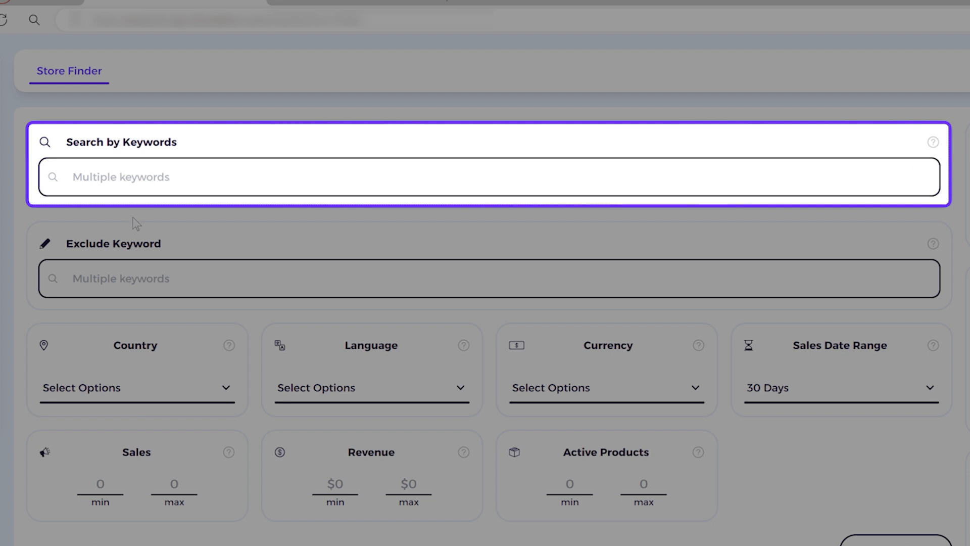
{"action": "mouse_move", "coordinate": [144, 183]}
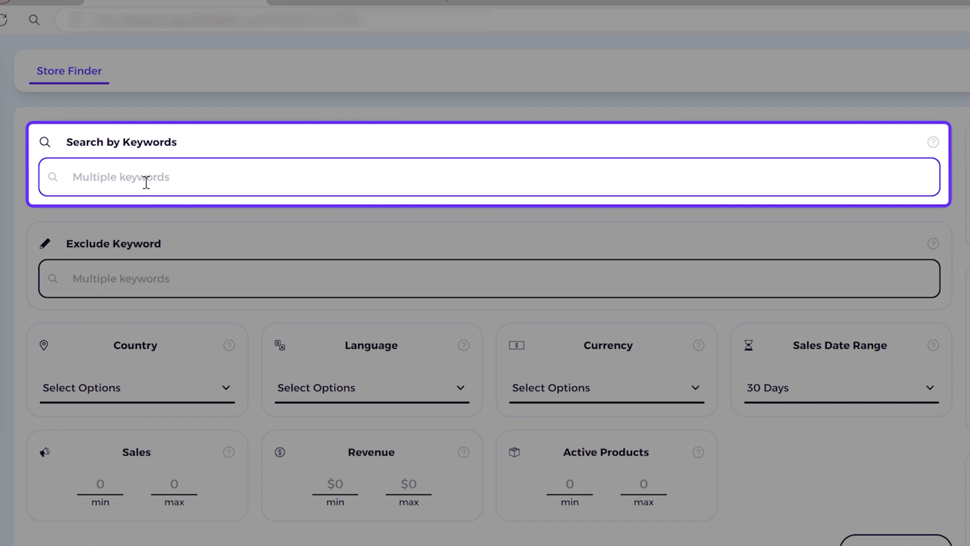
Enter the keywords pet, dog and cat in the Search by Keywords field
{"action": "type", "text": "pet"}
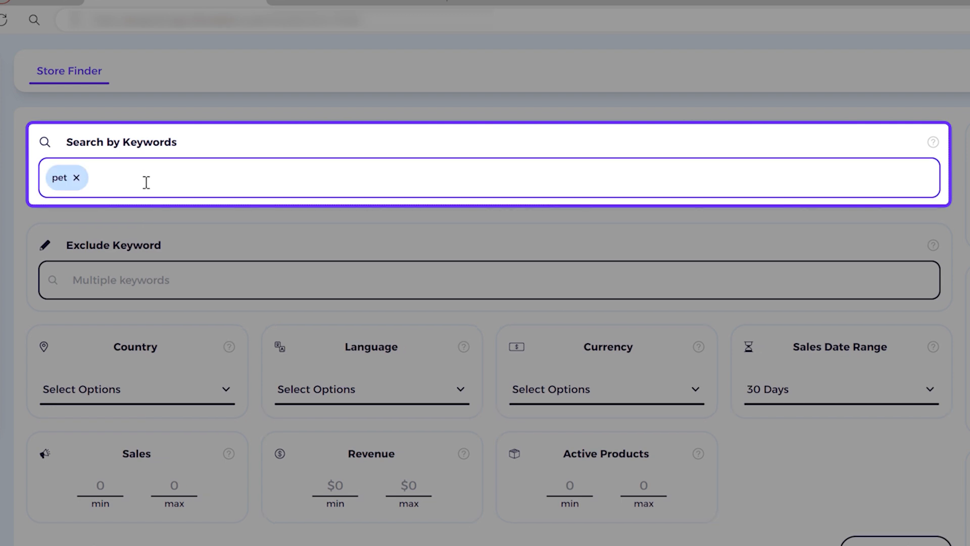
{"action": "type", "text": "dog"}
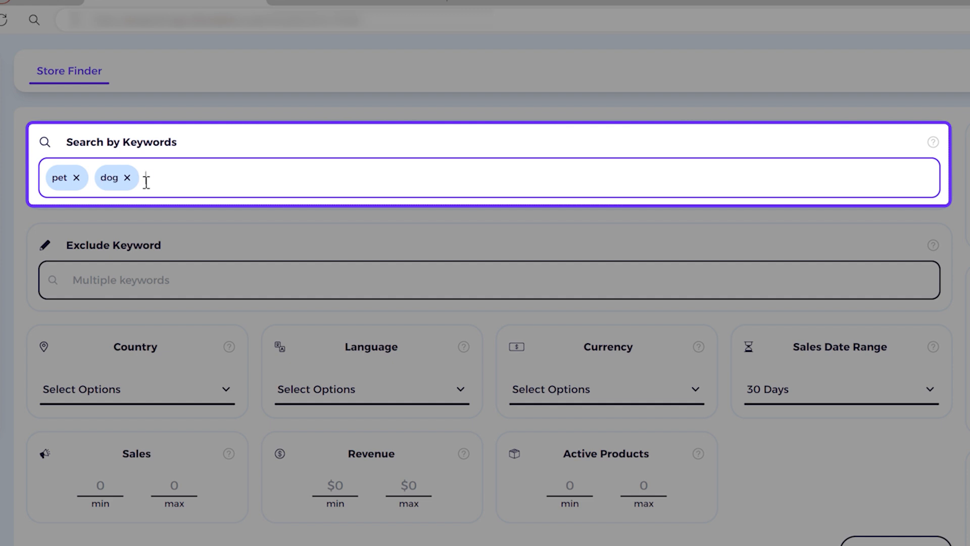
{"action": "type", "text": "cat"}
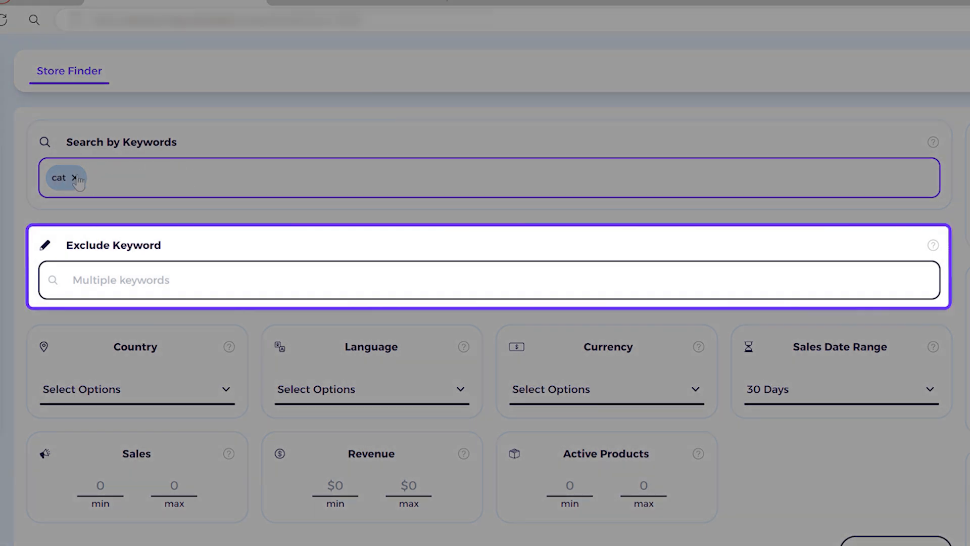
Tick Dropshipping as the only store type, leaving channels unset
{"action": "scroll", "scroll_direction": "right", "scroll_amount": 3}
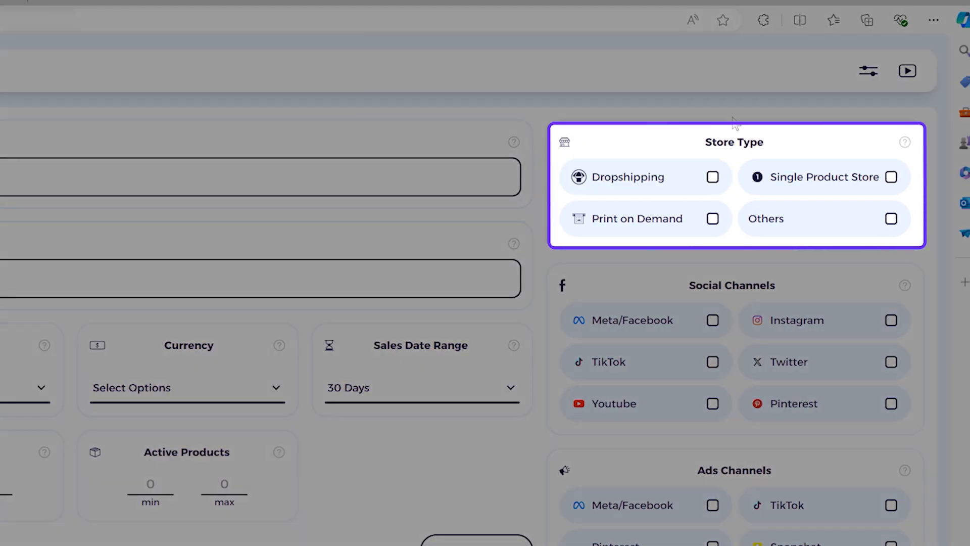
{"action": "double_click", "coordinate": [734, 141]}
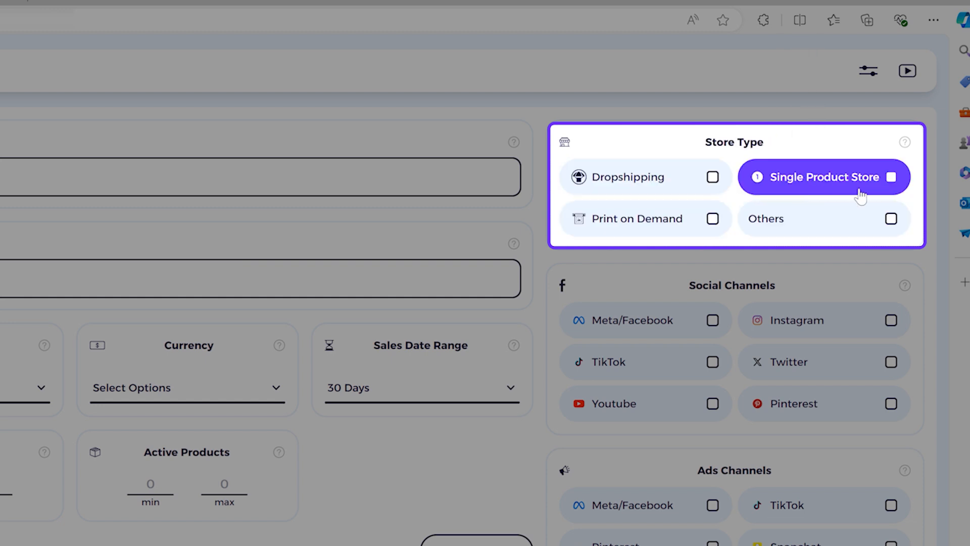
{"action": "left_click", "coordinate": [825, 219]}
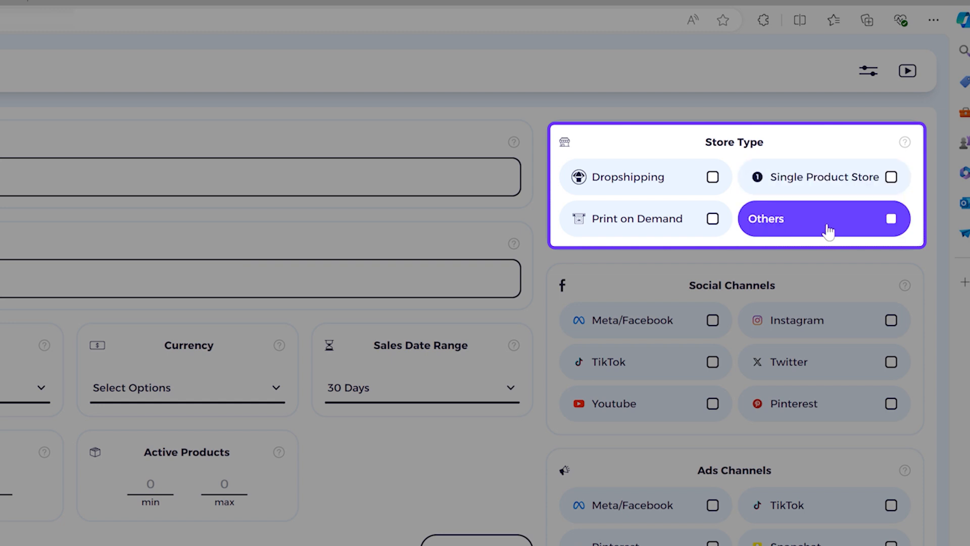
{"action": "mouse_move", "coordinate": [847, 240]}
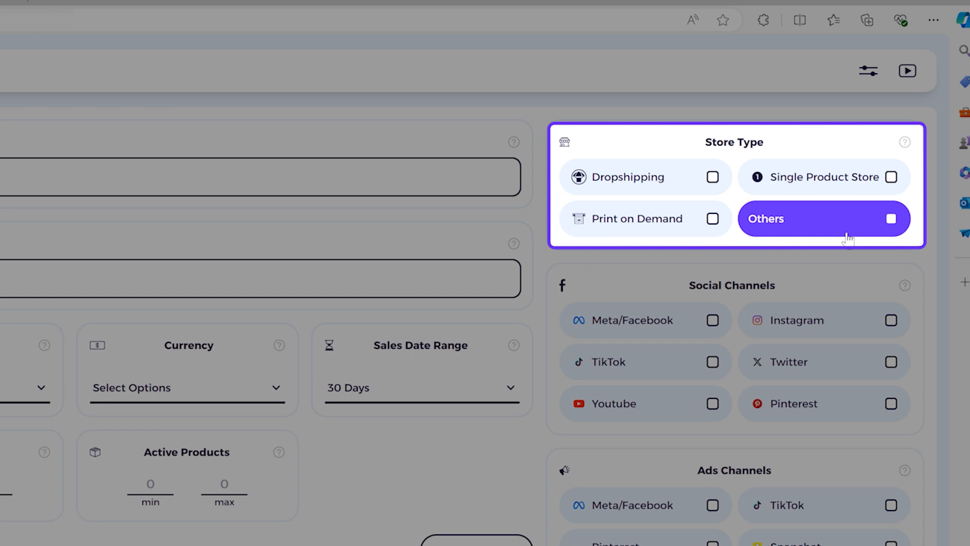
{"action": "left_click", "coordinate": [631, 177]}
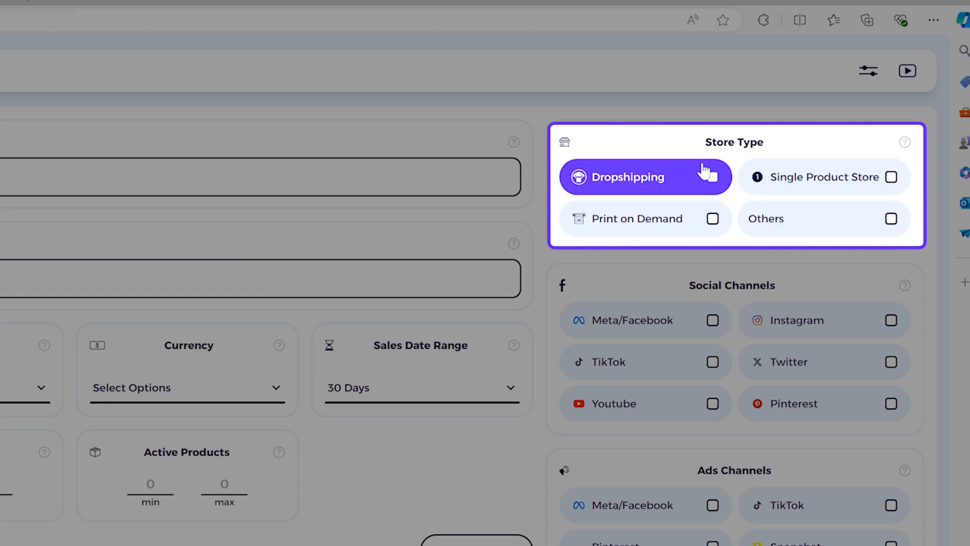
{"action": "left_click", "coordinate": [645, 177]}
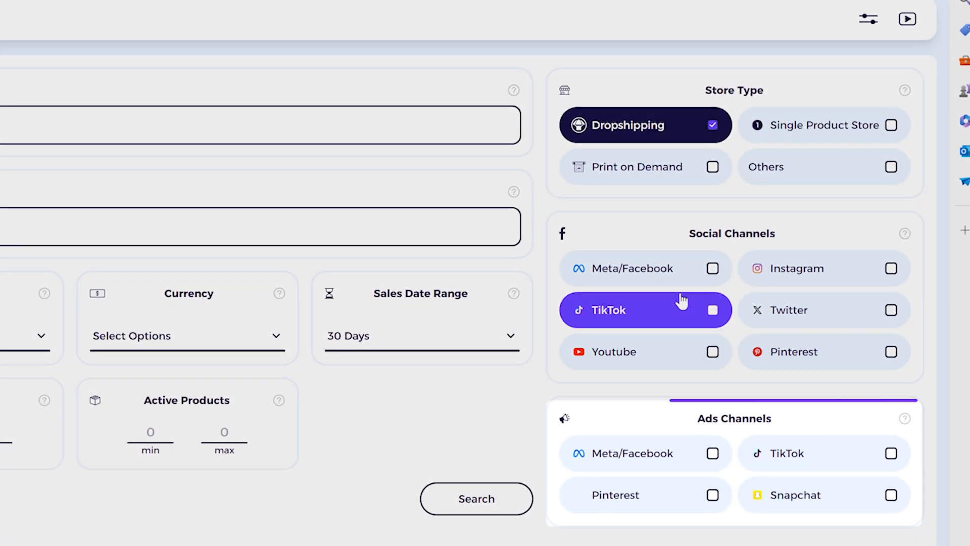
{"action": "left_click", "coordinate": [645, 495]}
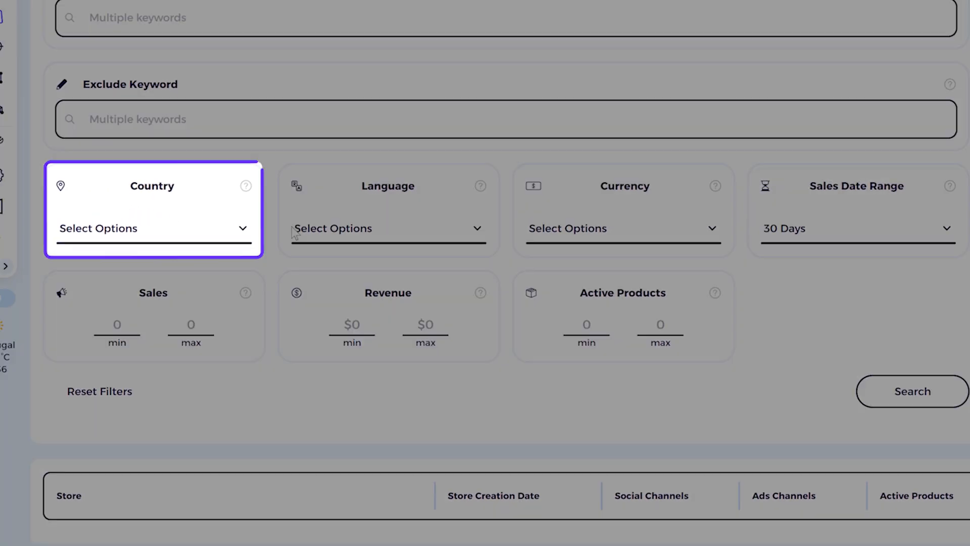
Select United States and United Kingdom in the Country filter
{"action": "left_click", "coordinate": [152, 228]}
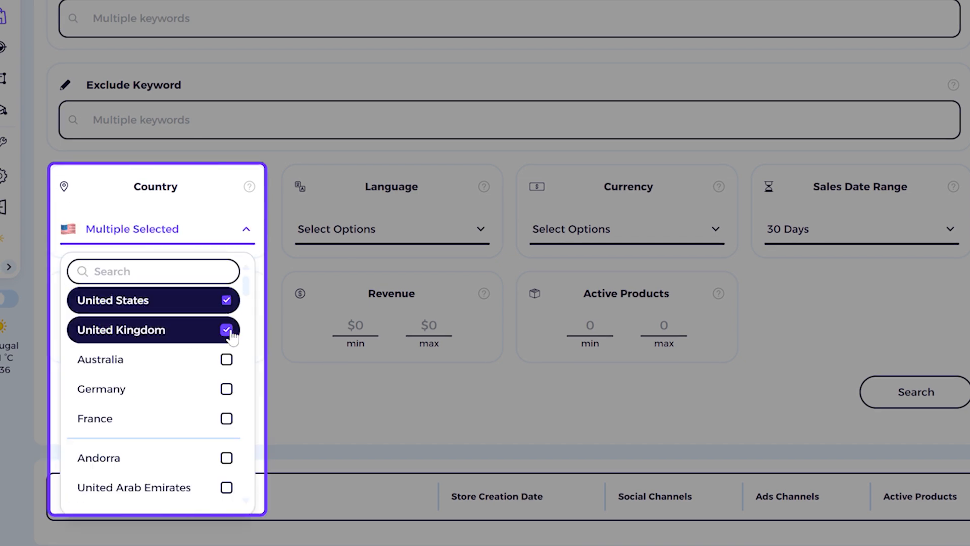
{"action": "mouse_move", "coordinate": [292, 266]}
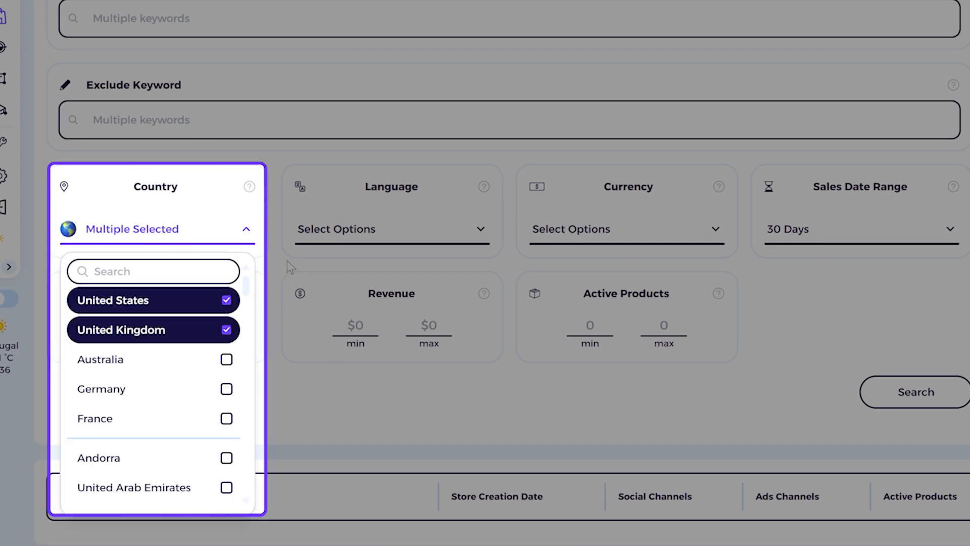
{"action": "left_click", "coordinate": [391, 230]}
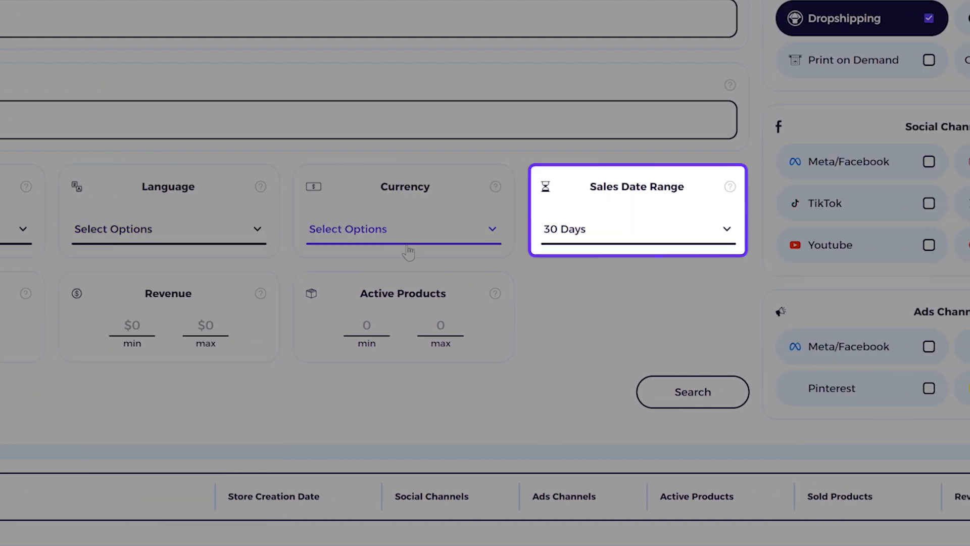
{"action": "left_click", "coordinate": [637, 229]}
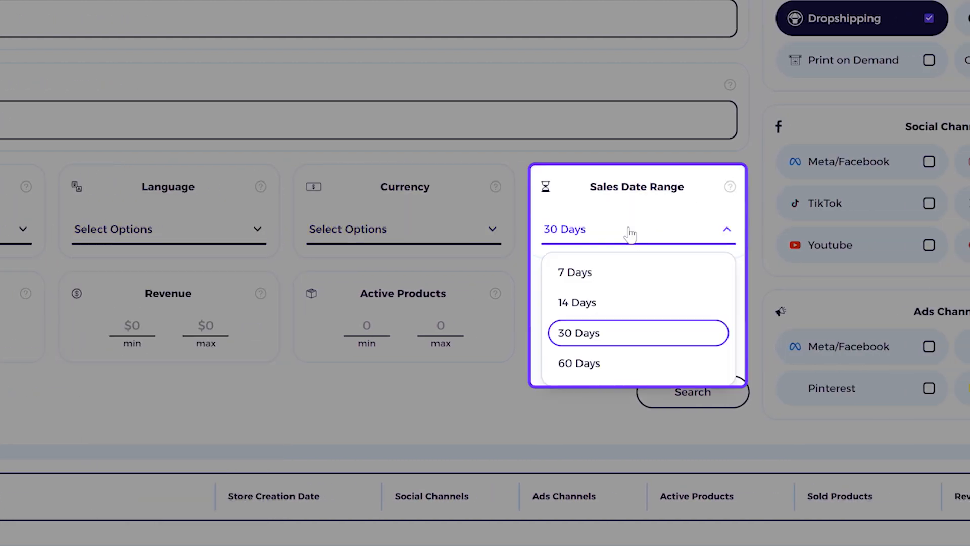
{"action": "mouse_move", "coordinate": [610, 326]}
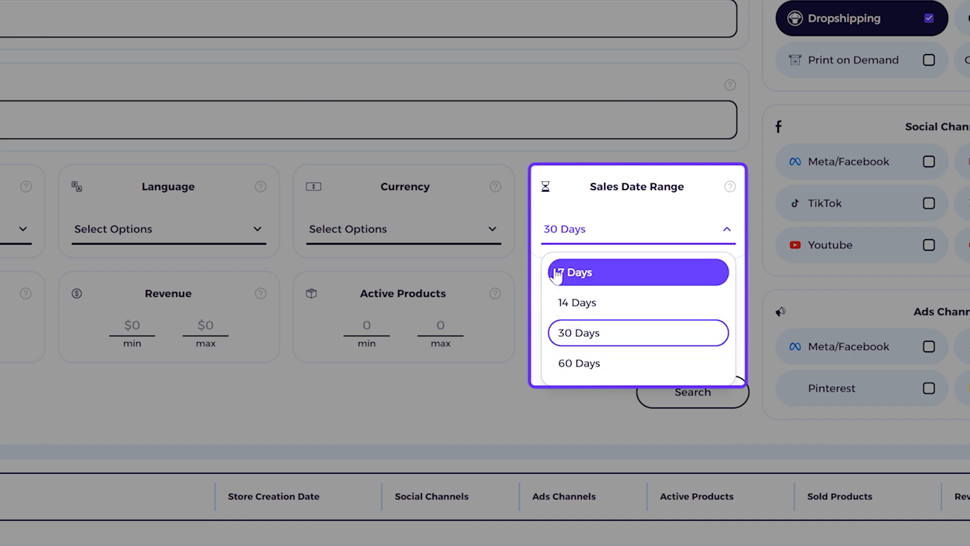
{"action": "mouse_move", "coordinate": [614, 372]}
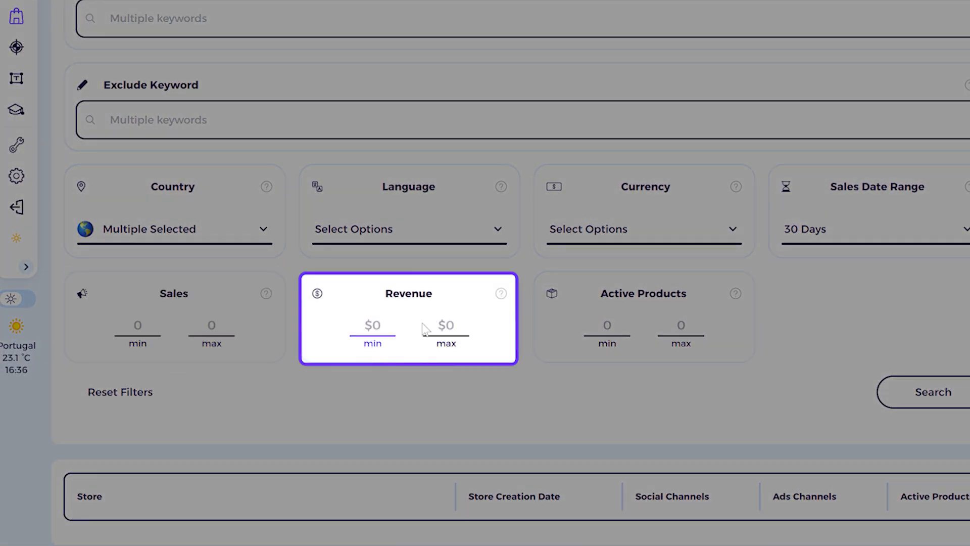
{"action": "mouse_move", "coordinate": [501, 293]}
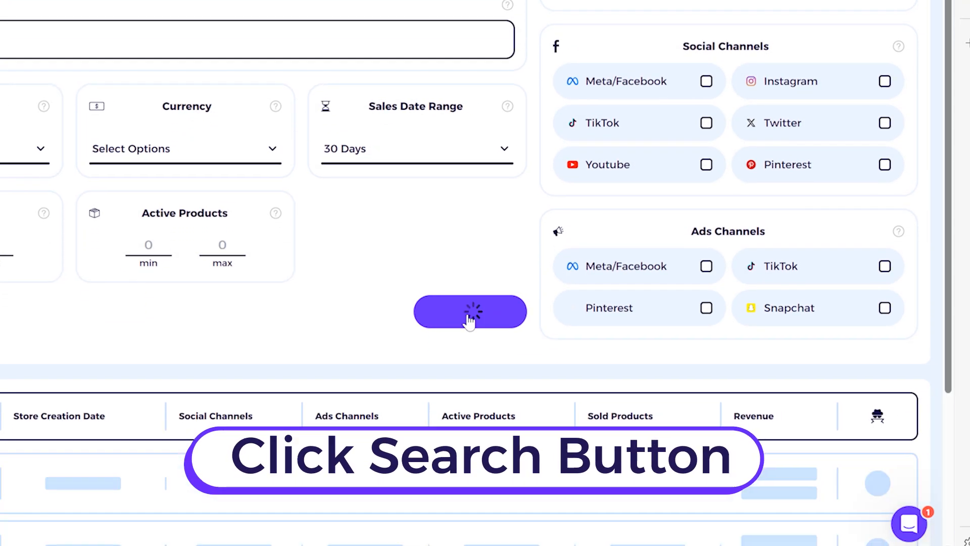
Run the store search, listing stores like Shopy Max, ShopOnlyDeal and Tudoholic
{"action": "left_click", "coordinate": [470, 312]}
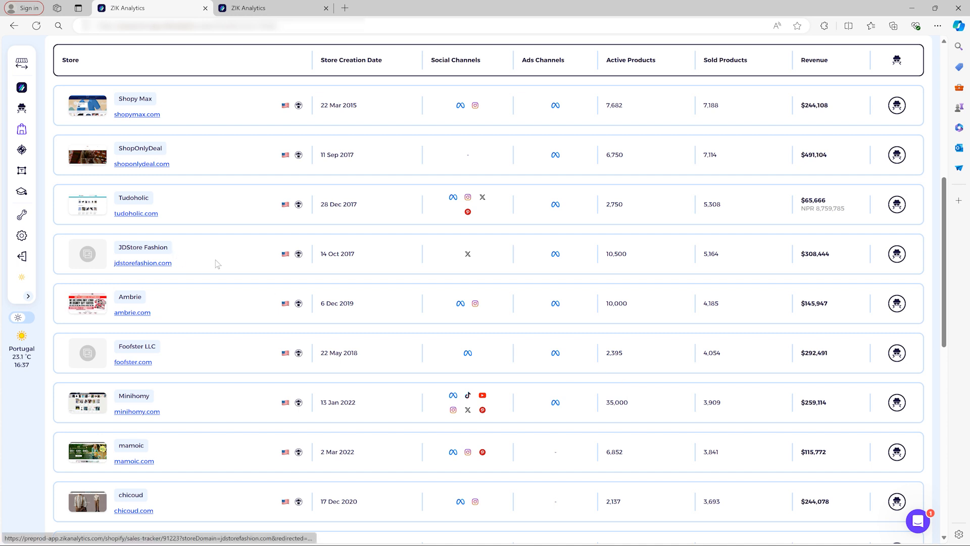
{"action": "mouse_move", "coordinate": [182, 110]}
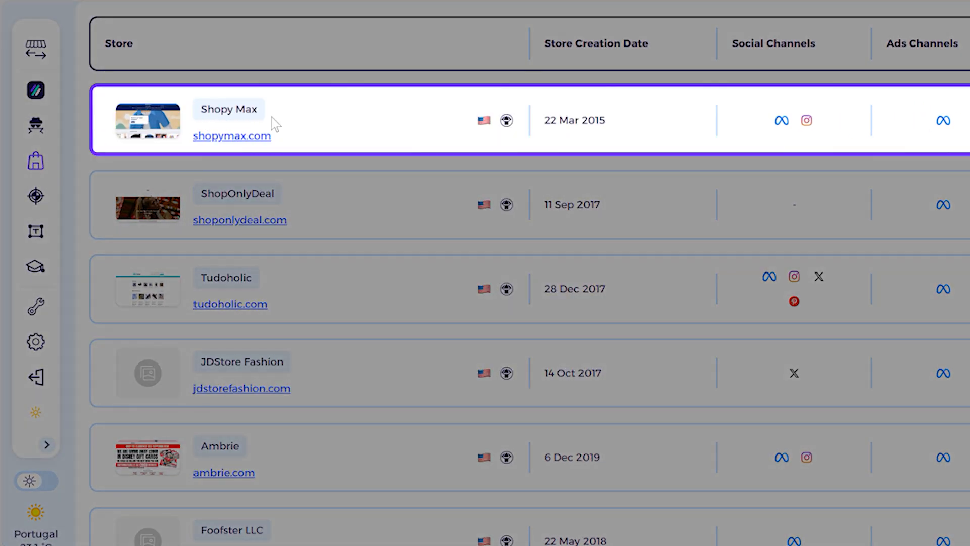
{"action": "mouse_move", "coordinate": [335, 137]}
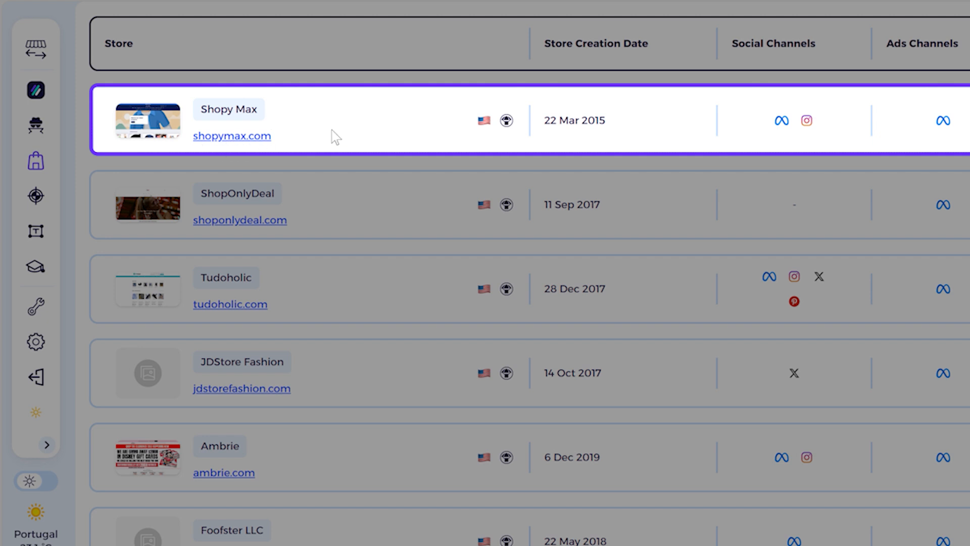
{"action": "mouse_move", "coordinate": [473, 131]}
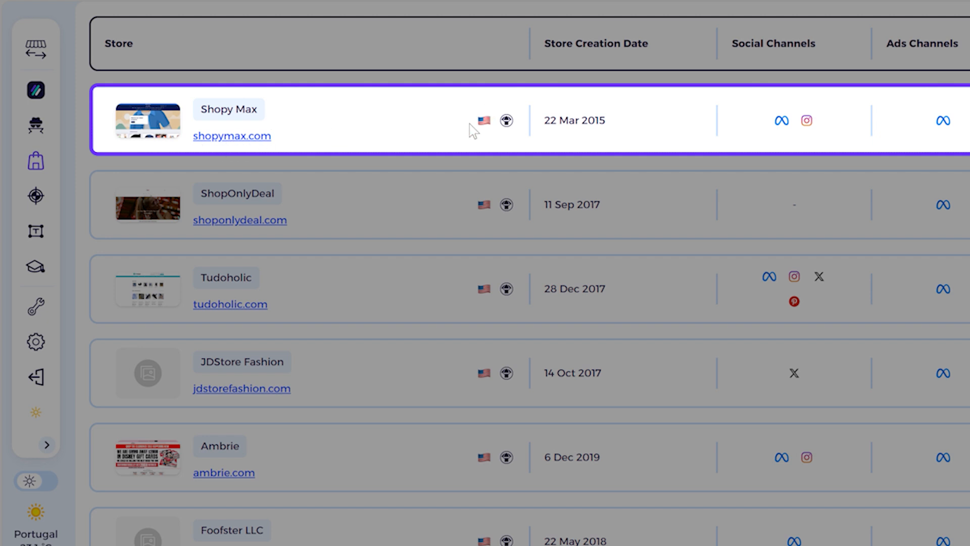
{"action": "mouse_move", "coordinate": [509, 134]}
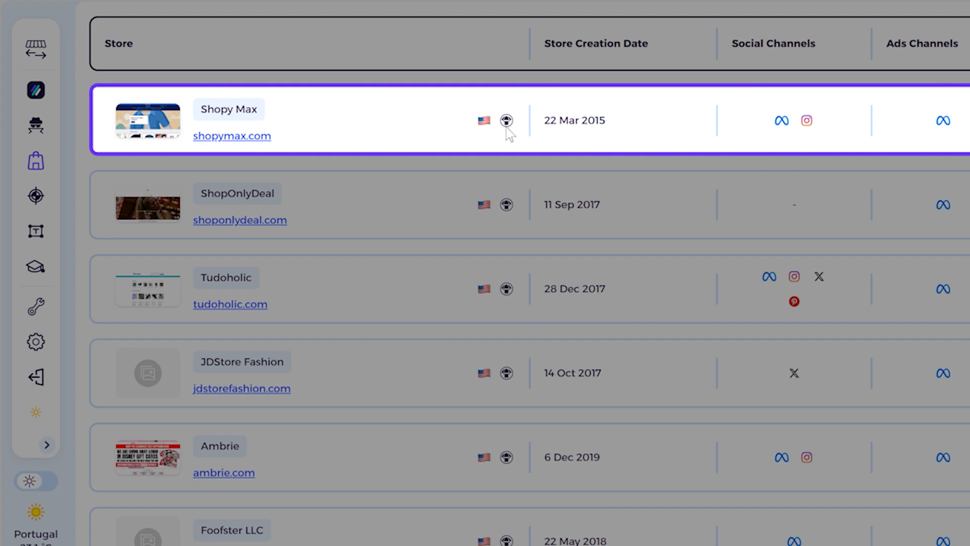
{"action": "mouse_move", "coordinate": [508, 160]}
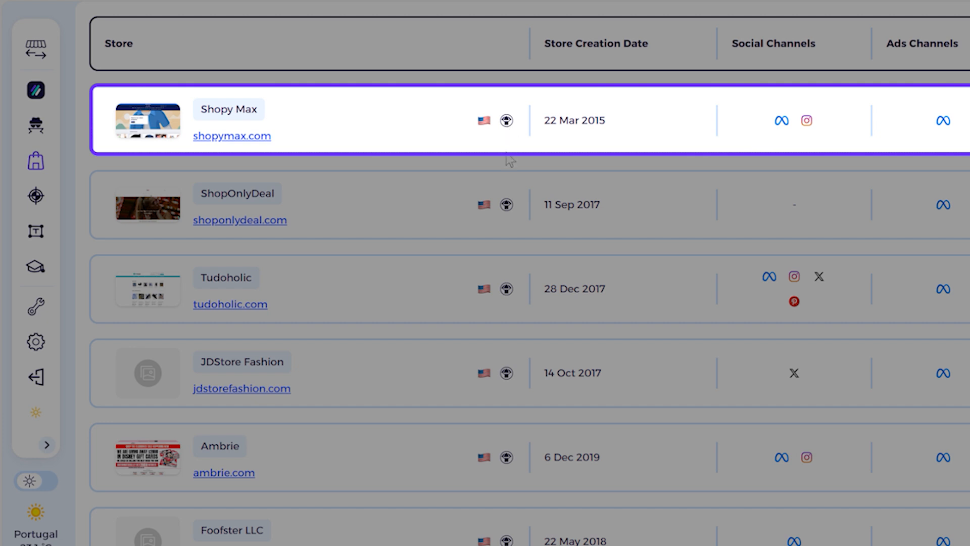
{"action": "mouse_move", "coordinate": [510, 122]}
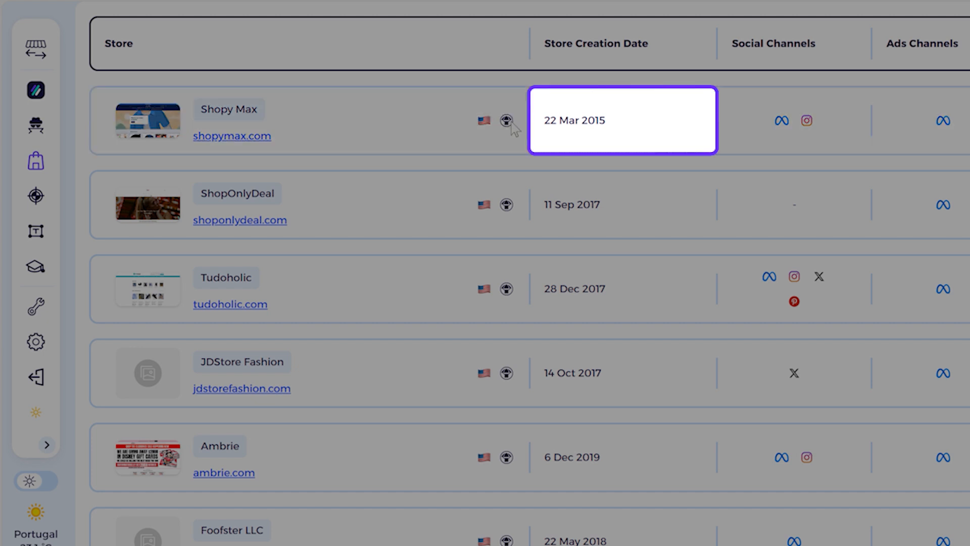
{"action": "scroll", "scroll_direction": "right", "scroll_amount": 3}
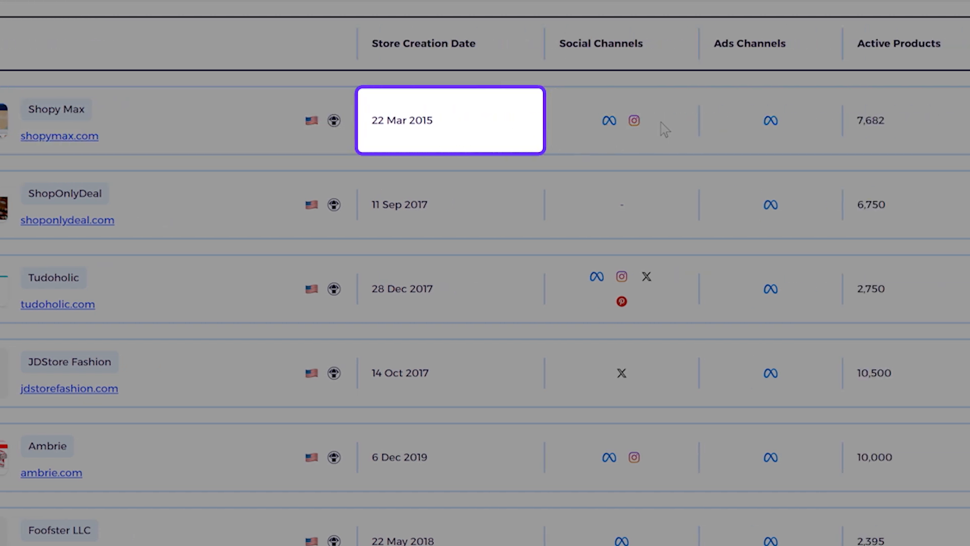
{"action": "scroll", "scroll_direction": "right", "scroll_amount": 3}
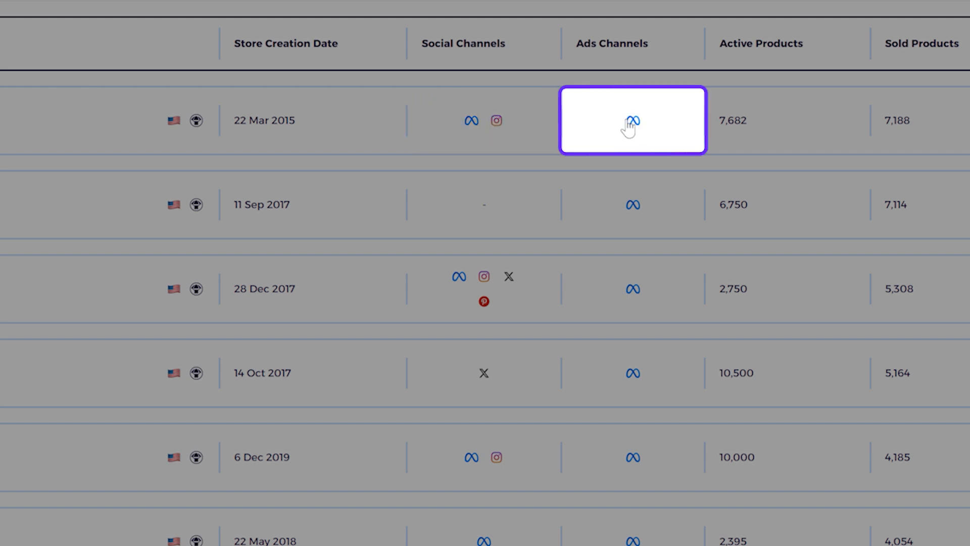
{"action": "mouse_move", "coordinate": [717, 166]}
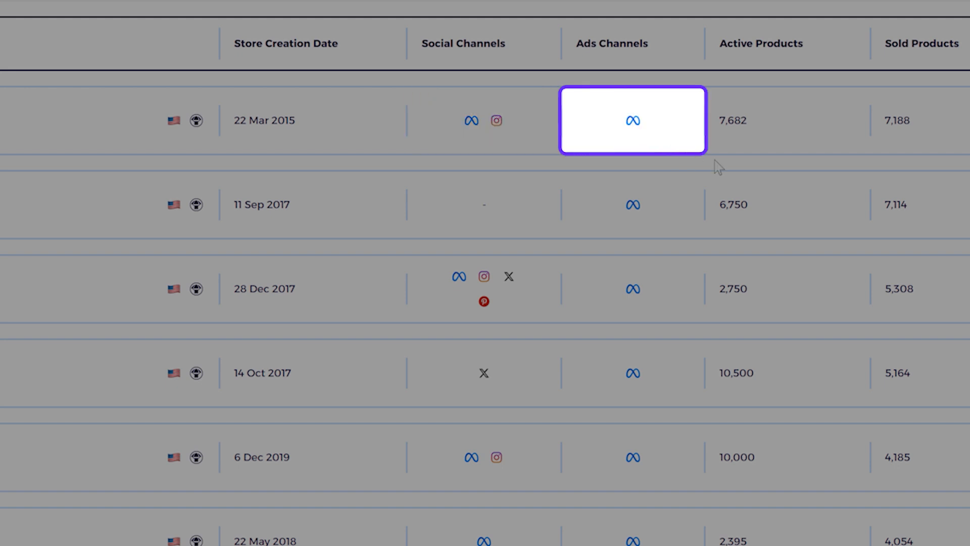
{"action": "scroll", "scroll_direction": "right", "scroll_amount": 3}
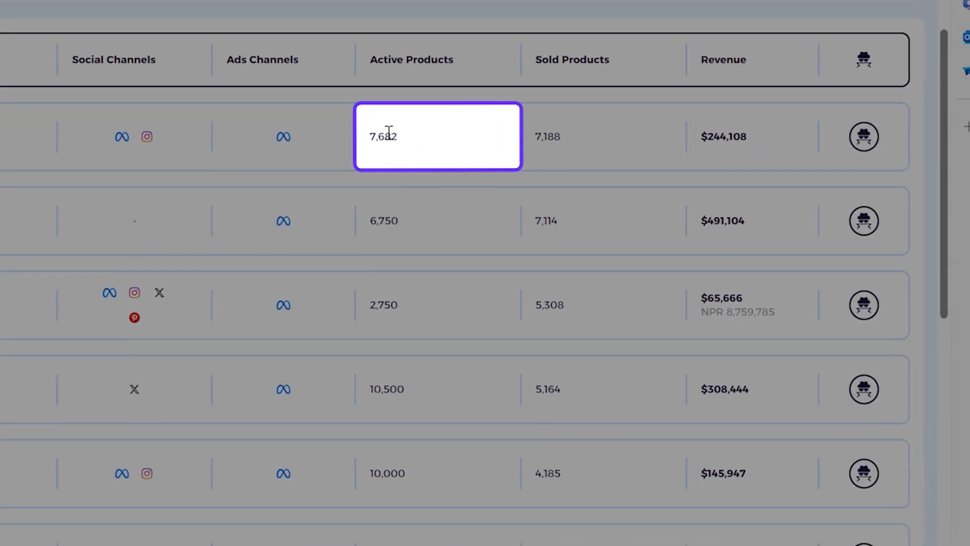
{"action": "left_click", "coordinate": [605, 136]}
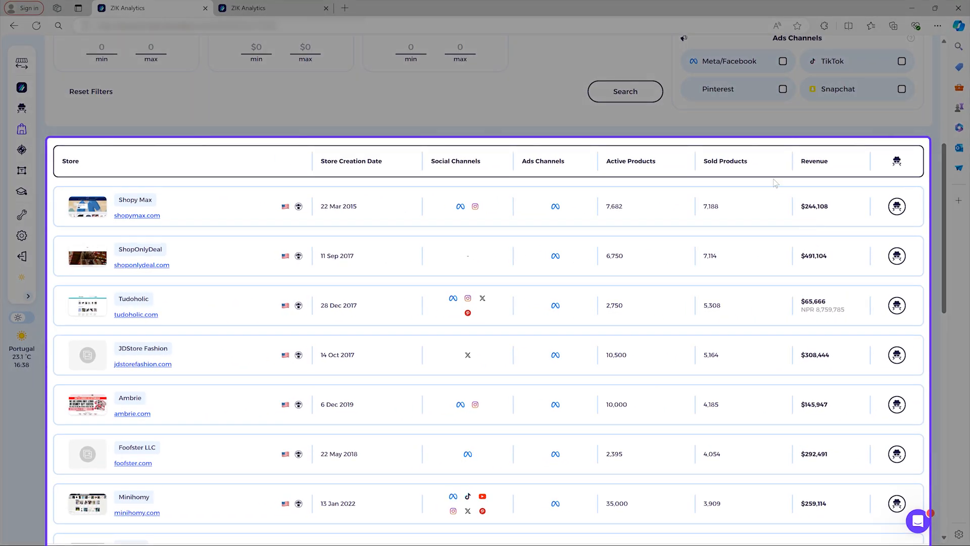
{"action": "mouse_move", "coordinate": [598, 314]}
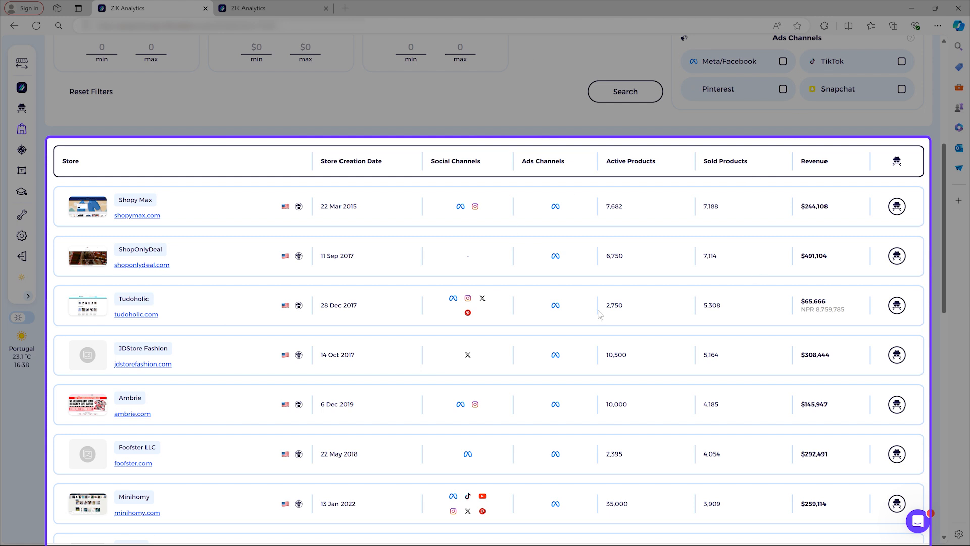
{"action": "mouse_move", "coordinate": [418, 349]}
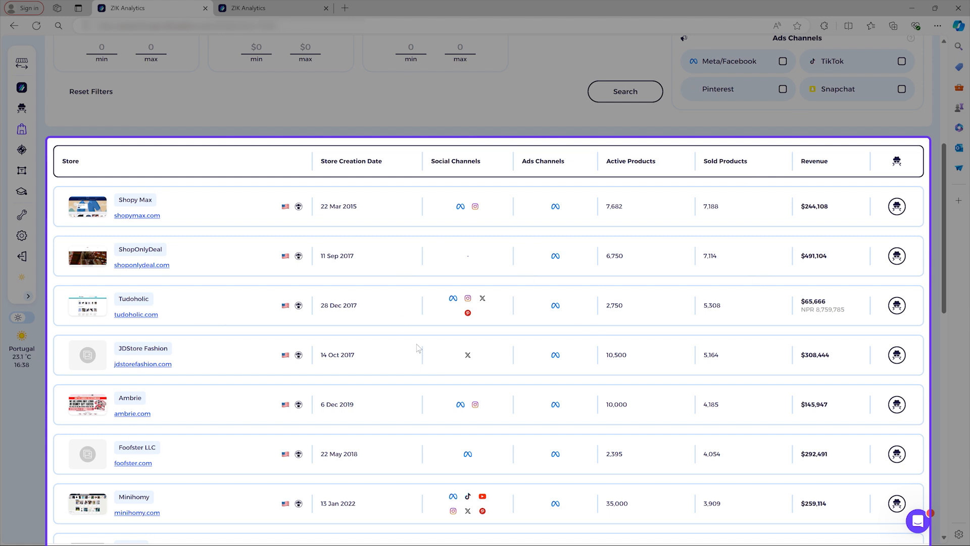
{"action": "scroll", "scroll_direction": "down", "scroll_amount": 3}
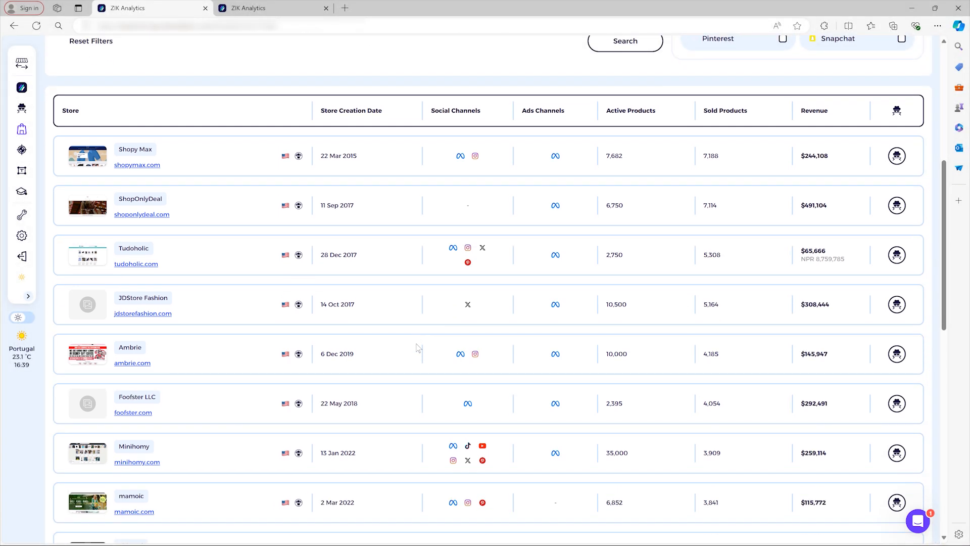
{"action": "scroll", "scroll_direction": "down", "scroll_amount": 3}
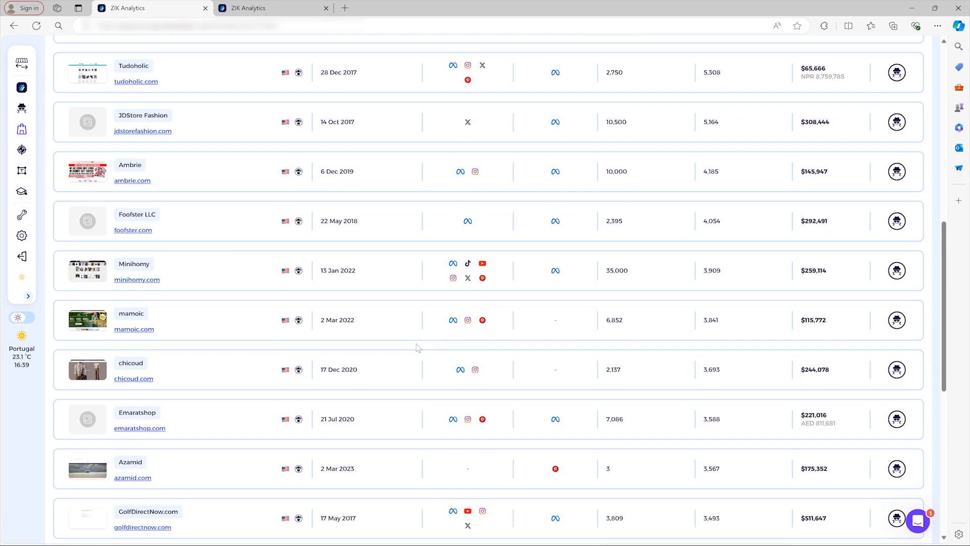
{"action": "scroll", "scroll_direction": "down", "scroll_amount": 3}
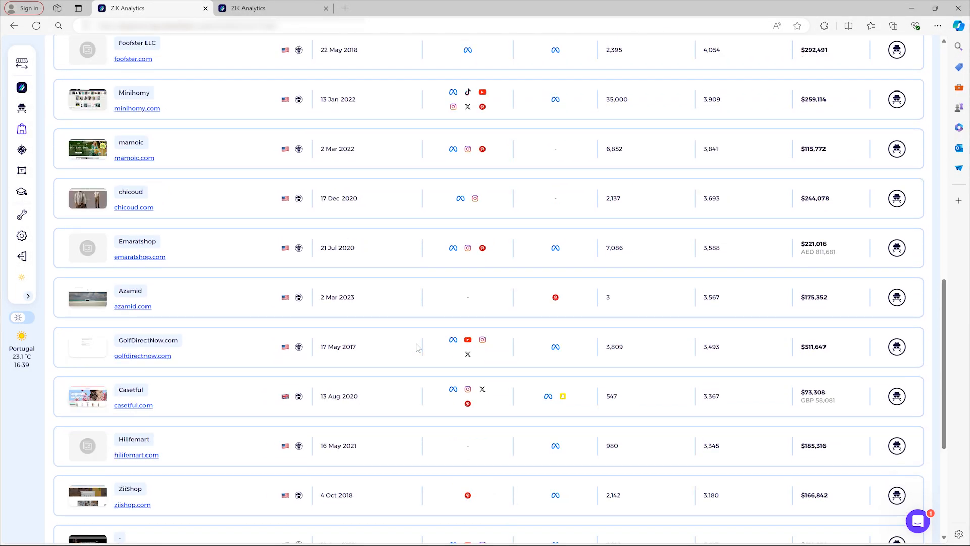
{"action": "scroll", "scroll_direction": "up", "scroll_amount": 3}
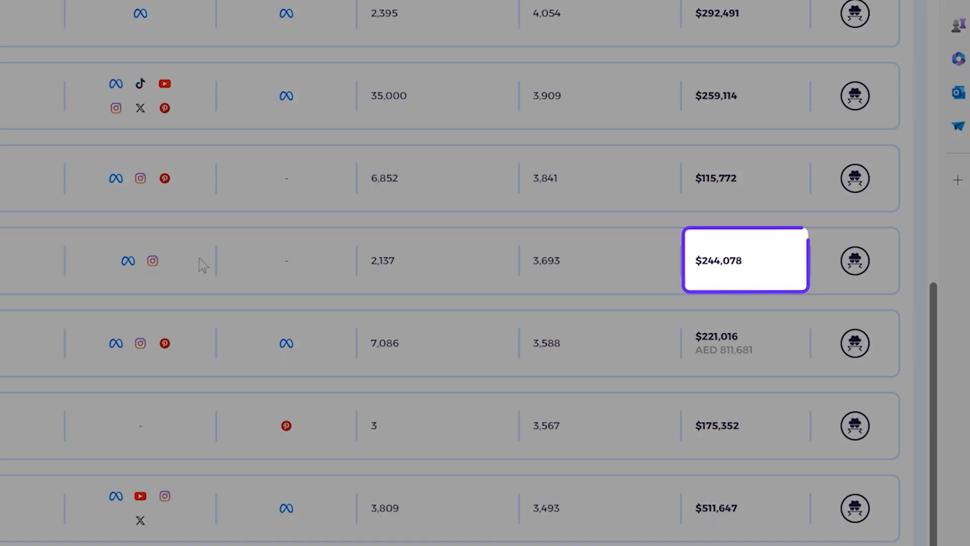
{"action": "mouse_move", "coordinate": [743, 260]}
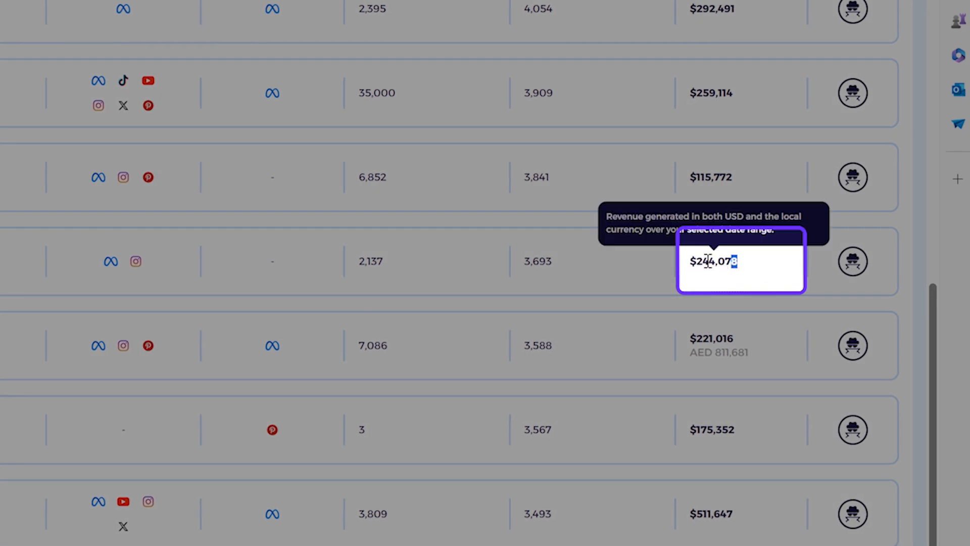
{"action": "double_click", "coordinate": [710, 261]}
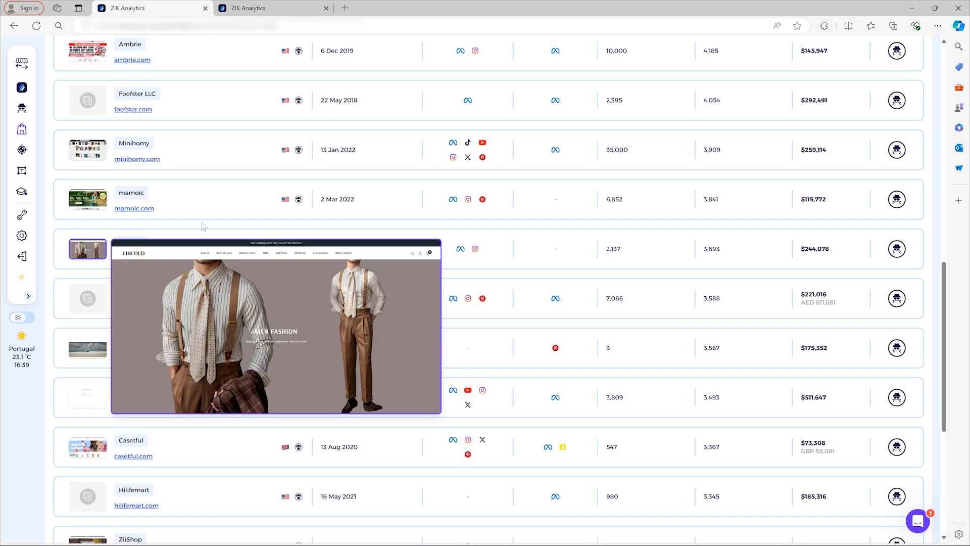
Browse the chicoud storefront's Trending men's shirts, sweaters and trousers in a new tab
{"action": "left_click", "coordinate": [275, 324]}
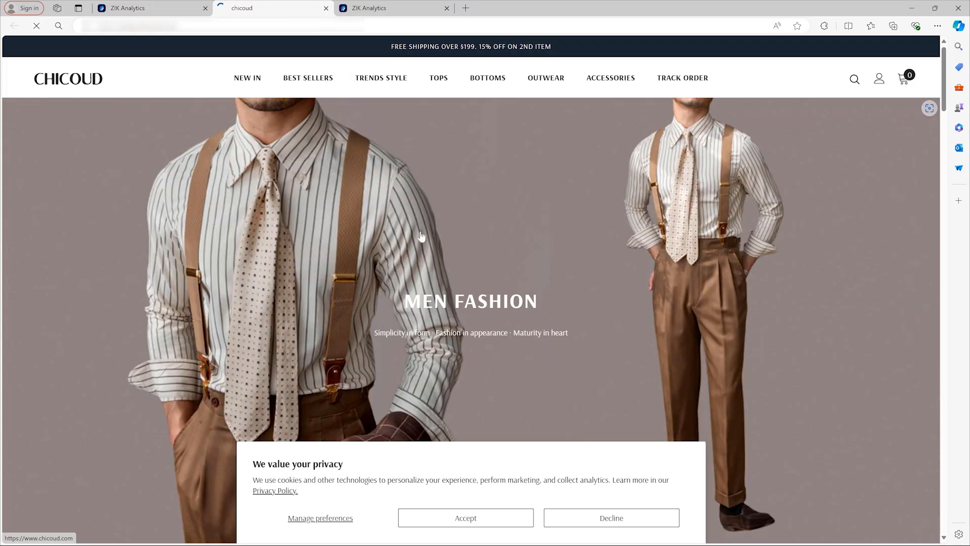
{"action": "scroll", "scroll_direction": "down", "scroll_amount": 3}
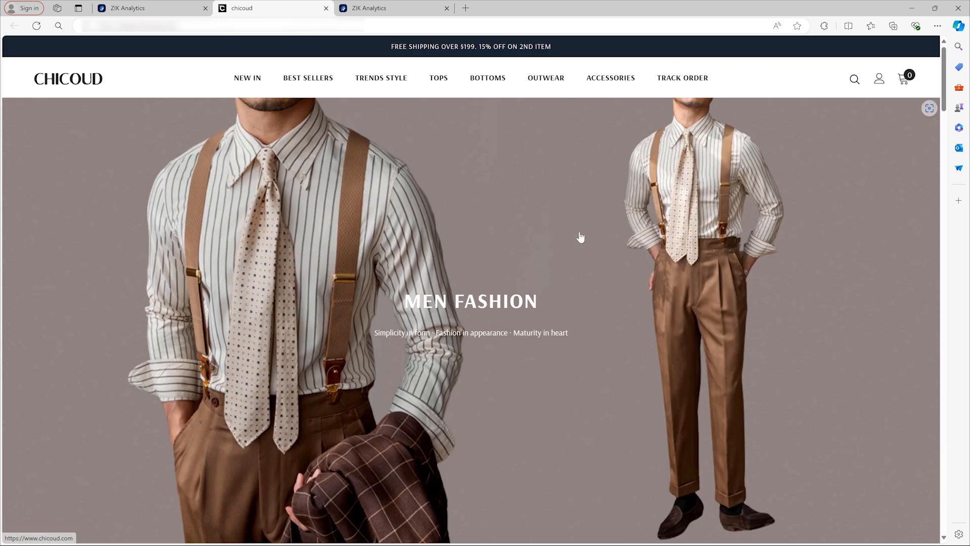
{"action": "scroll", "scroll_direction": "down", "scroll_amount": 3}
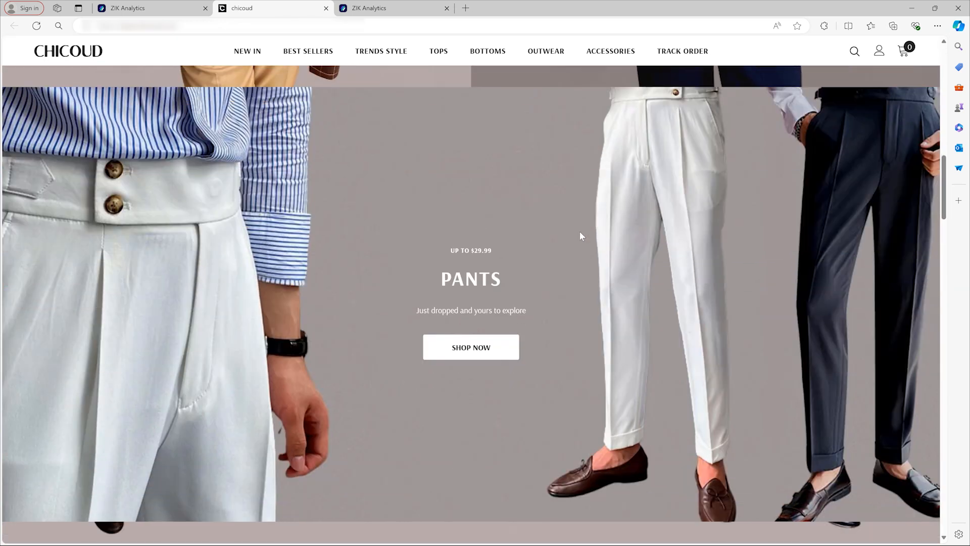
{"action": "scroll", "scroll_direction": "down", "scroll_amount": 3}
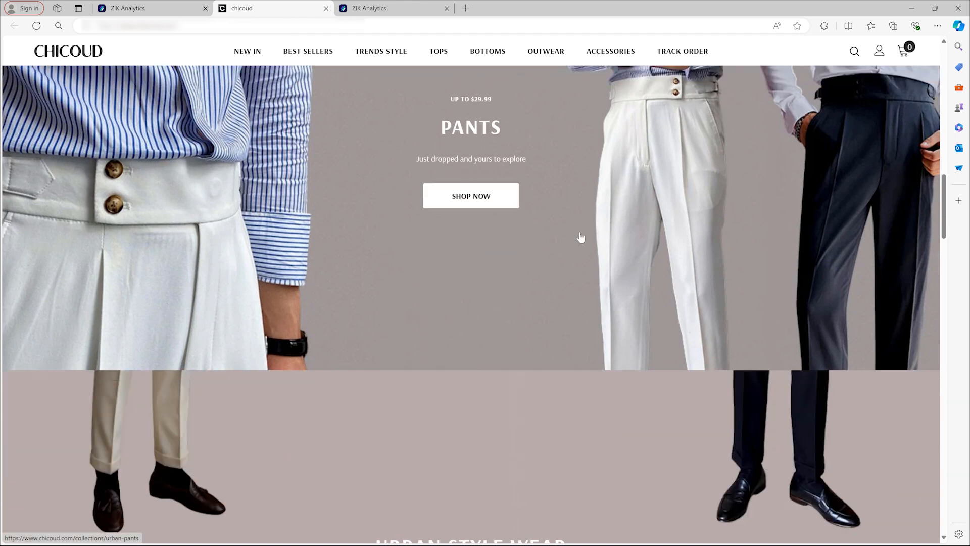
{"action": "scroll", "scroll_direction": "down", "scroll_amount": 3}
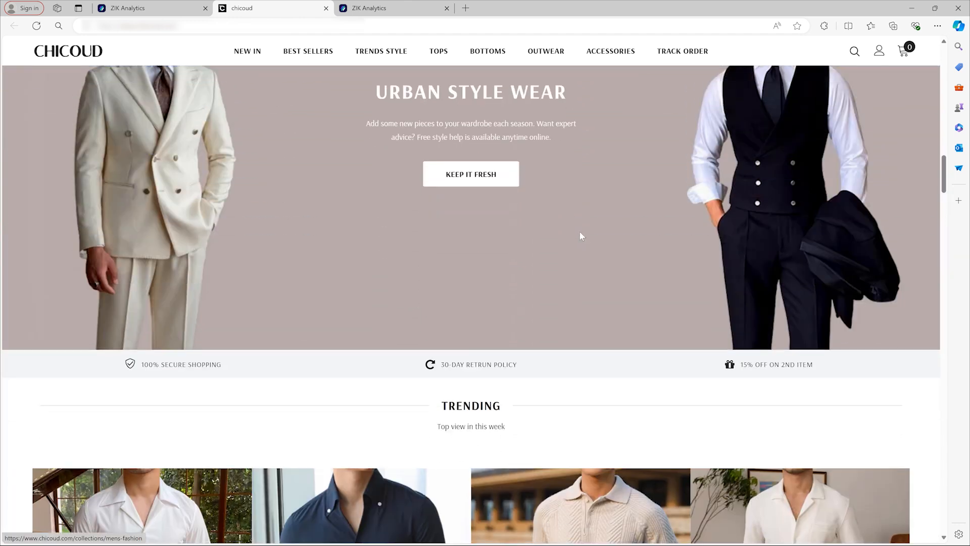
{"action": "scroll", "scroll_direction": "down", "scroll_amount": 3}
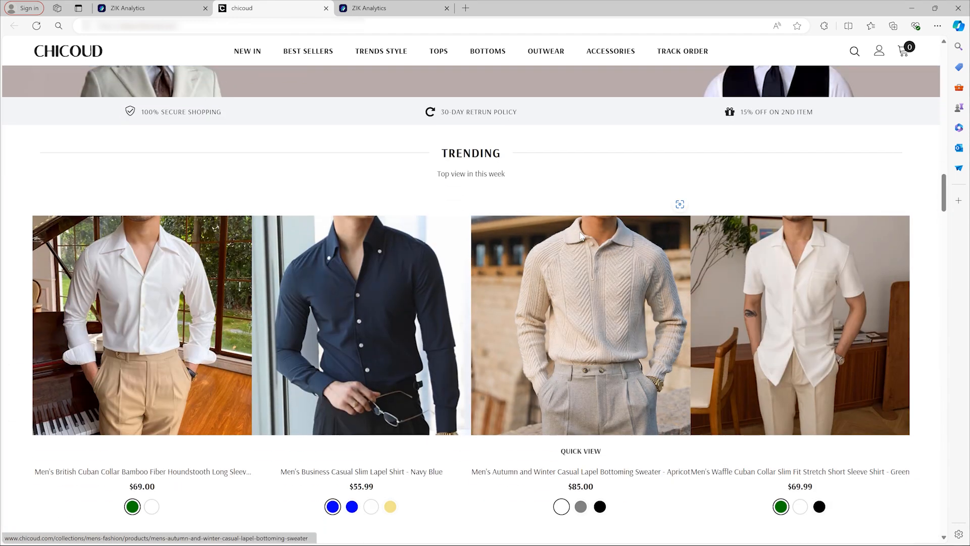
{"action": "scroll", "scroll_direction": "down", "scroll_amount": 3}
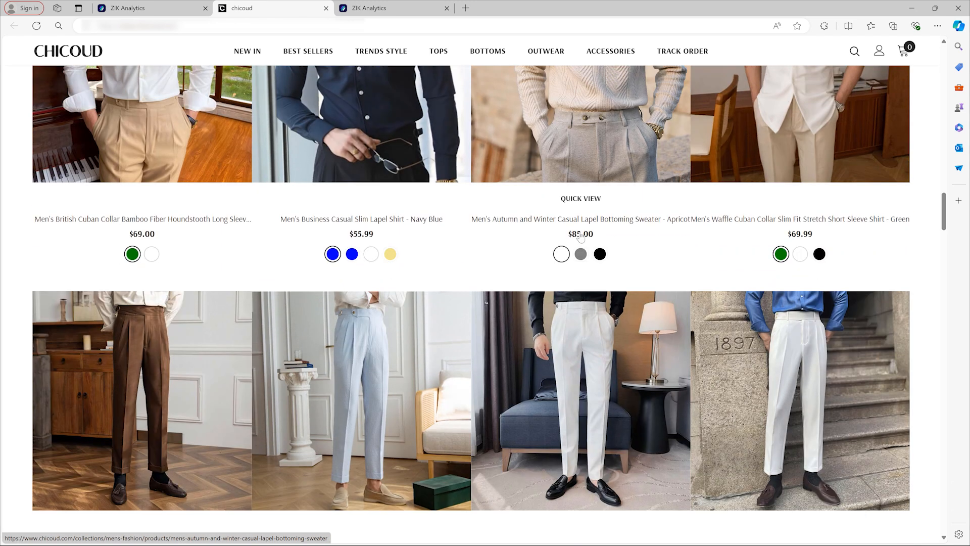
{"action": "scroll", "scroll_direction": "up", "scroll_amount": 3}
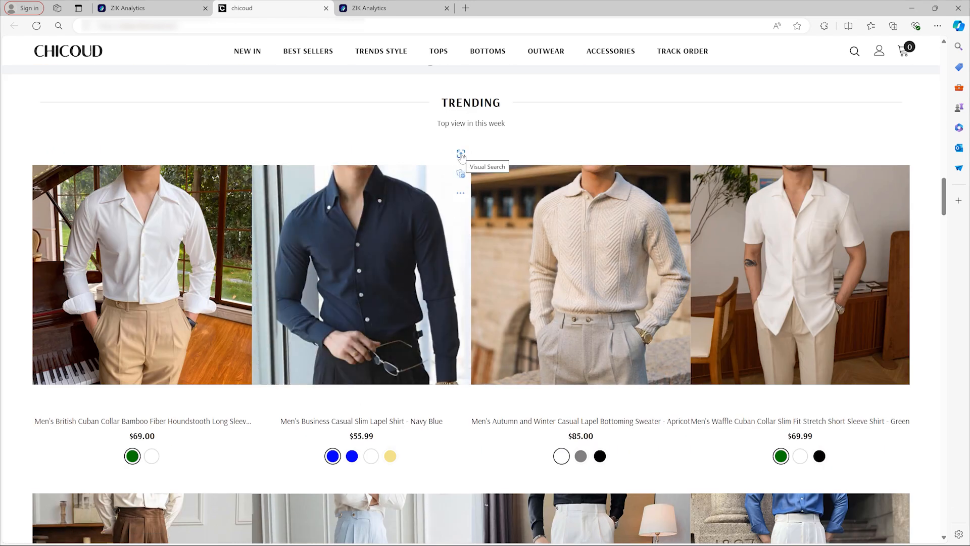
{"action": "scroll", "scroll_direction": "down", "scroll_amount": 3}
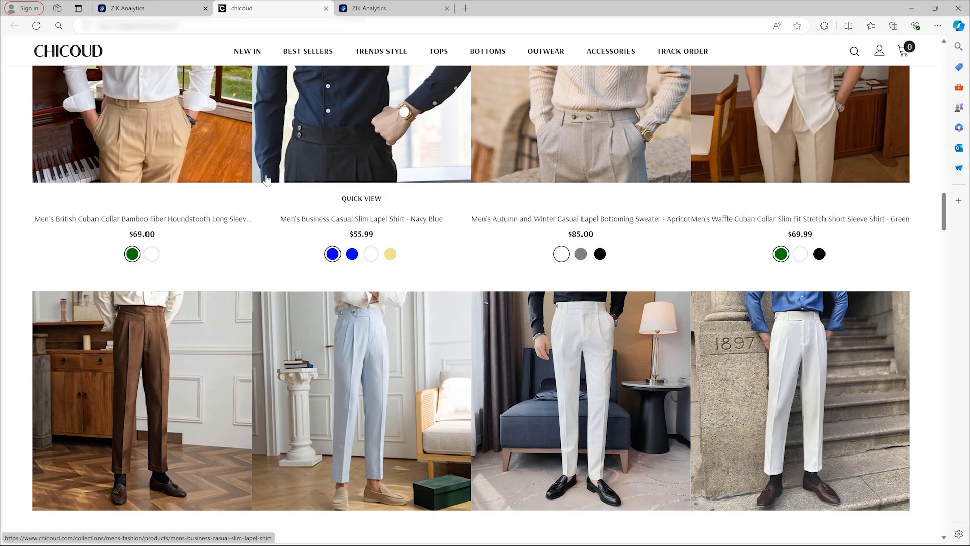
{"action": "scroll", "scroll_direction": "up", "scroll_amount": 3}
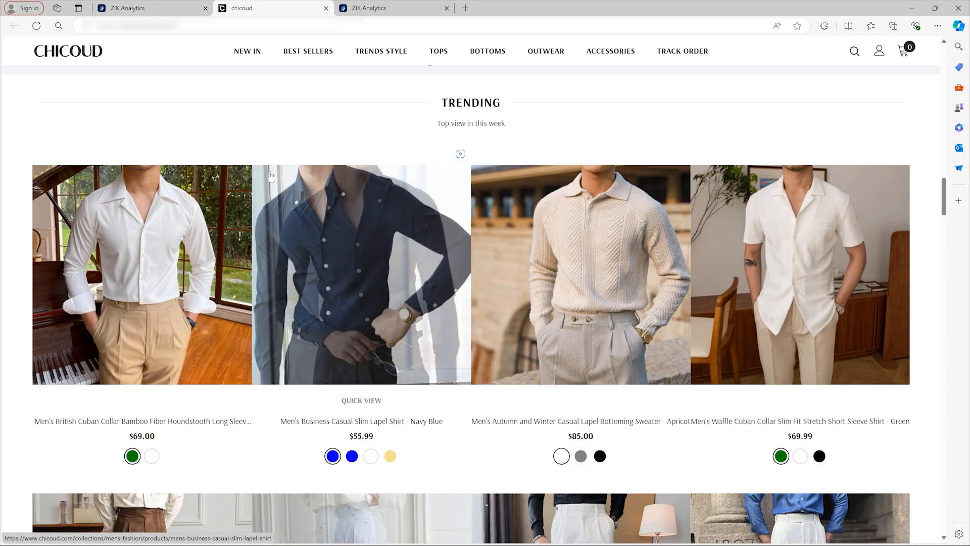
{"action": "scroll", "scroll_direction": "up", "scroll_amount": 3}
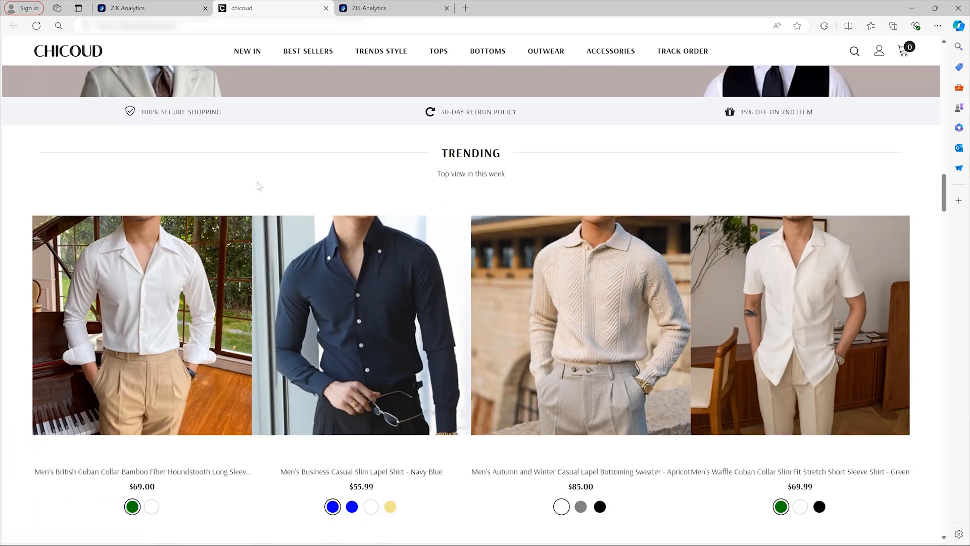
{"action": "scroll", "scroll_direction": "down", "scroll_amount": 3}
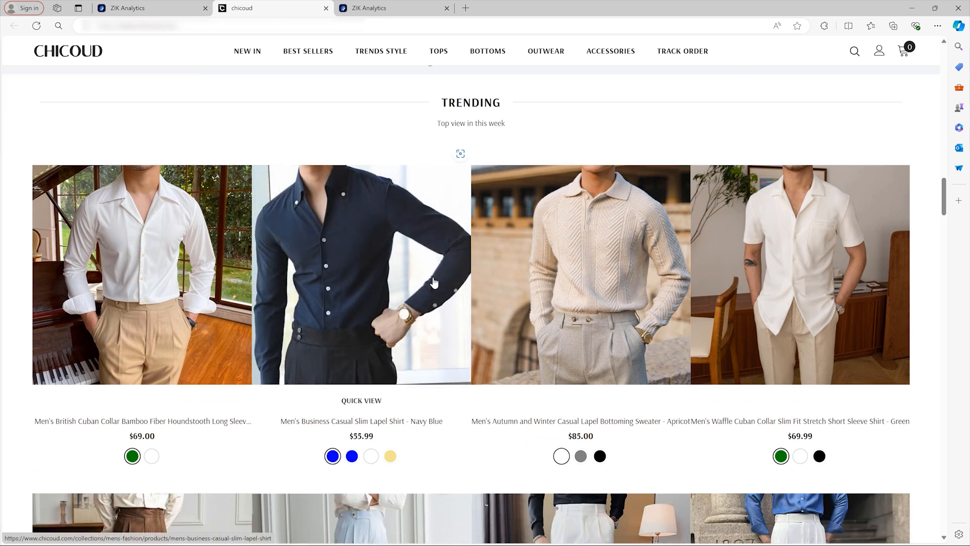
{"action": "mouse_move", "coordinate": [580, 272]}
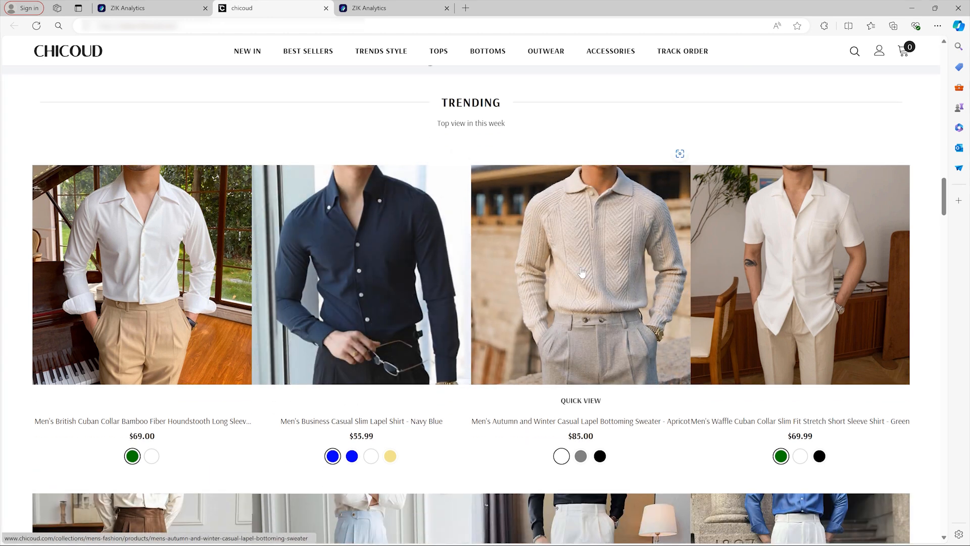
{"action": "scroll", "scroll_direction": "down", "scroll_amount": 3}
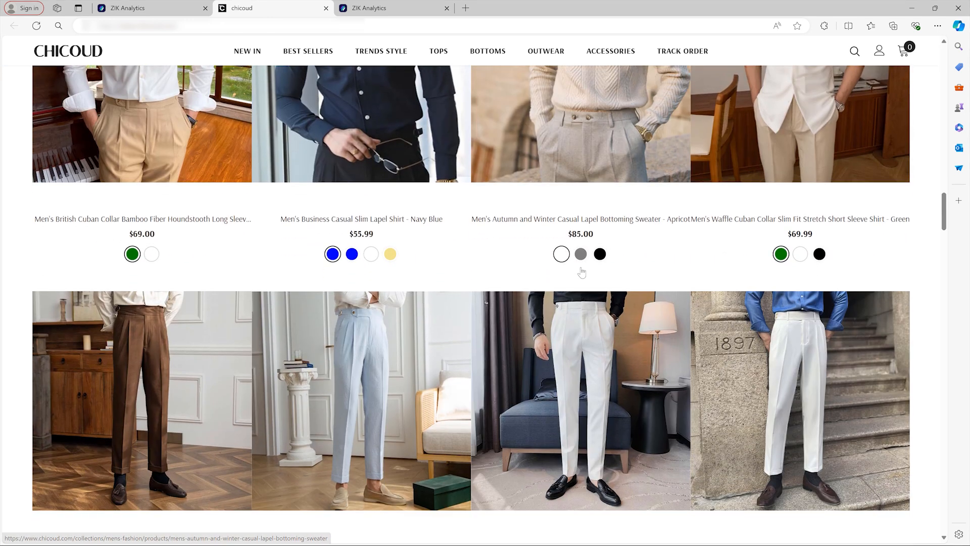
{"action": "scroll", "scroll_direction": "up", "scroll_amount": 3}
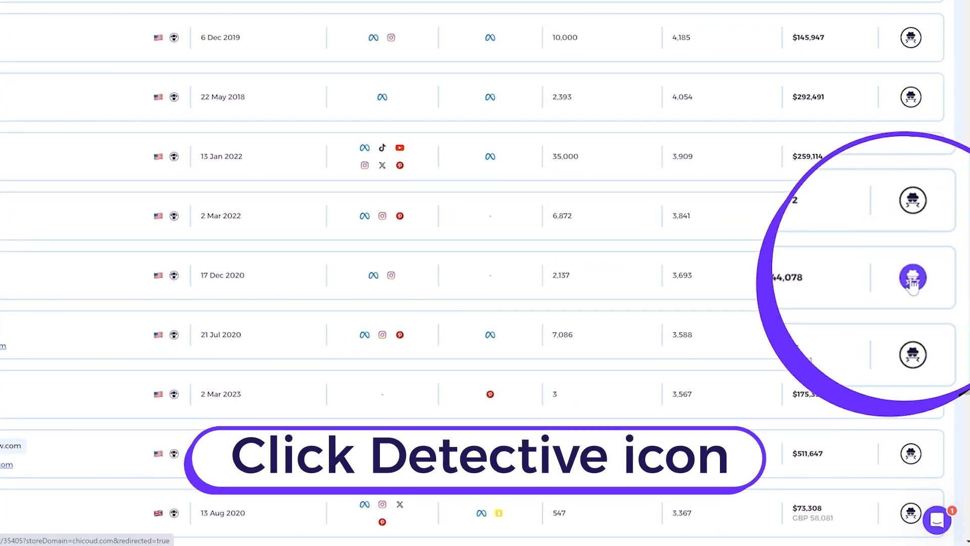
View chicoud's Sales Tracker and find AliExpress matches for the Cropped Straight Pants
{"action": "left_click", "coordinate": [911, 277]}
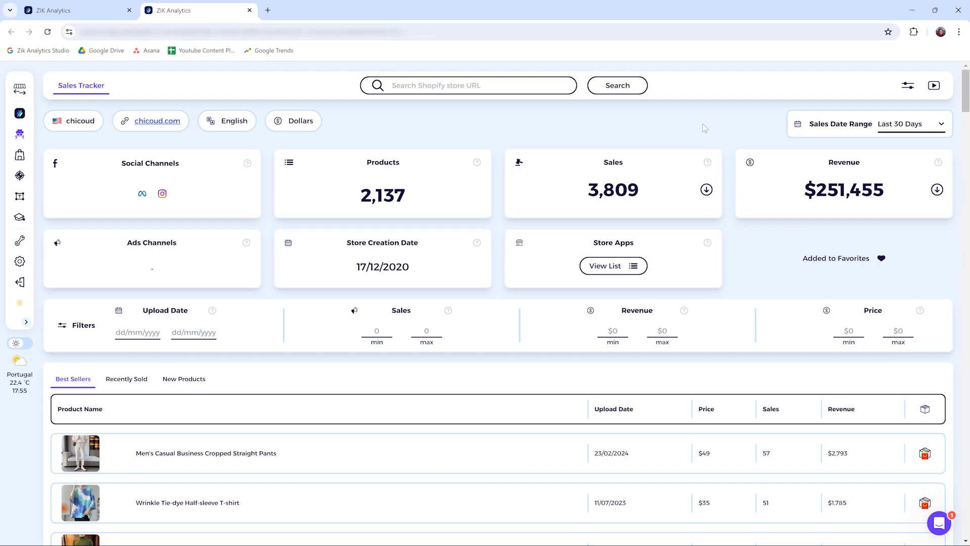
{"action": "scroll", "scroll_direction": "down", "scroll_amount": 3}
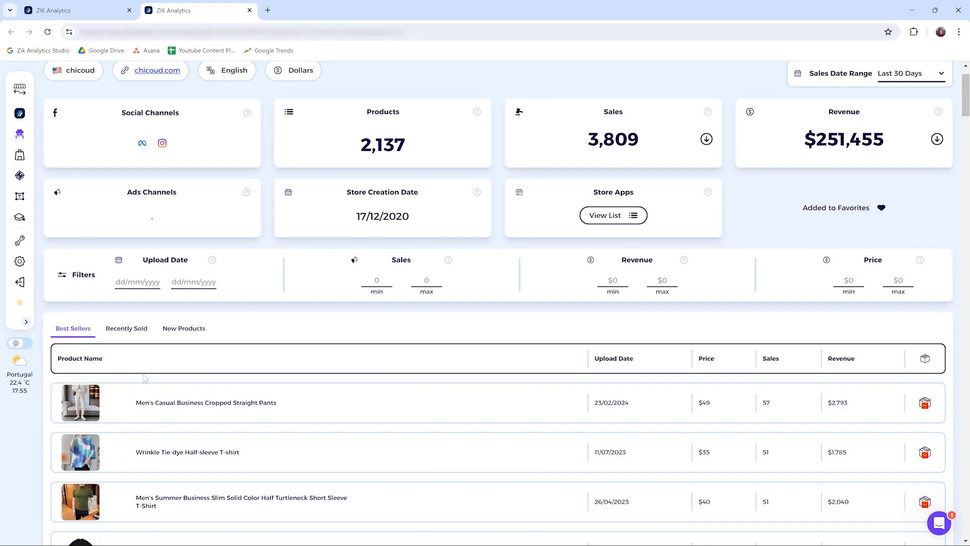
{"action": "scroll", "scroll_direction": "down", "scroll_amount": 3}
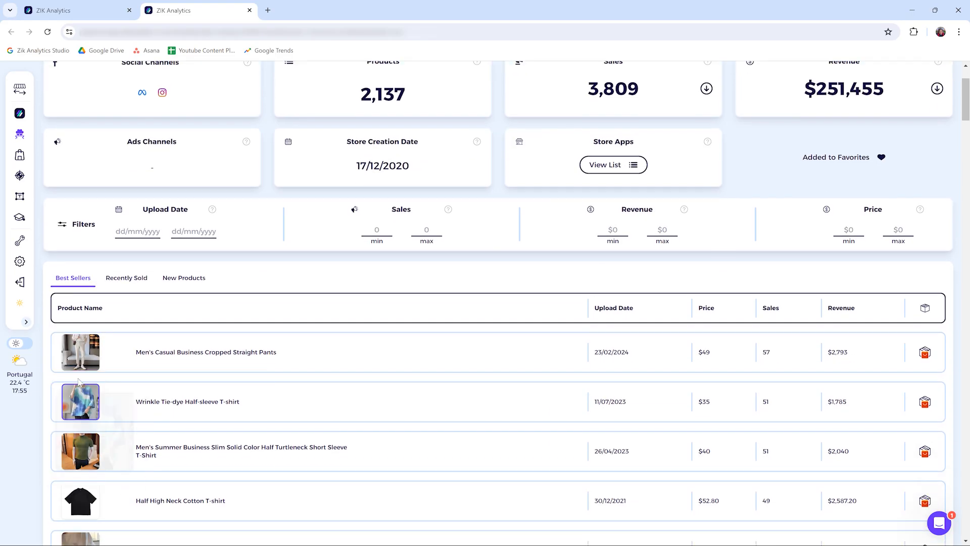
{"action": "left_click", "coordinate": [925, 352]}
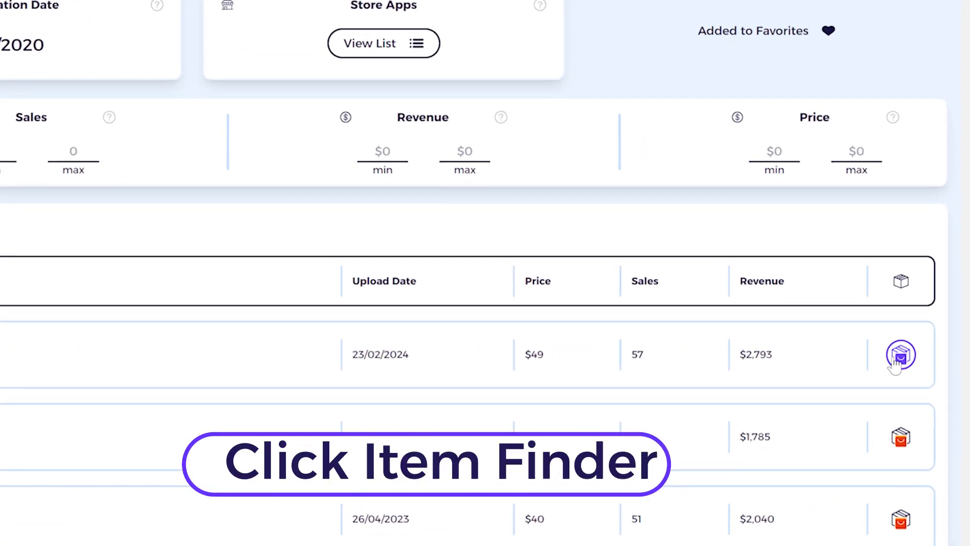
{"action": "left_click", "coordinate": [900, 355]}
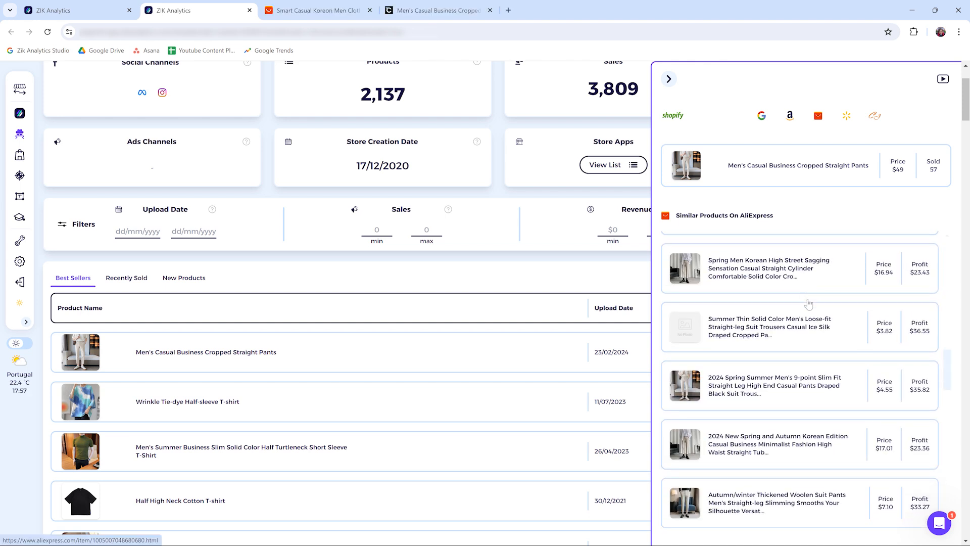
{"action": "mouse_move", "coordinate": [775, 385]}
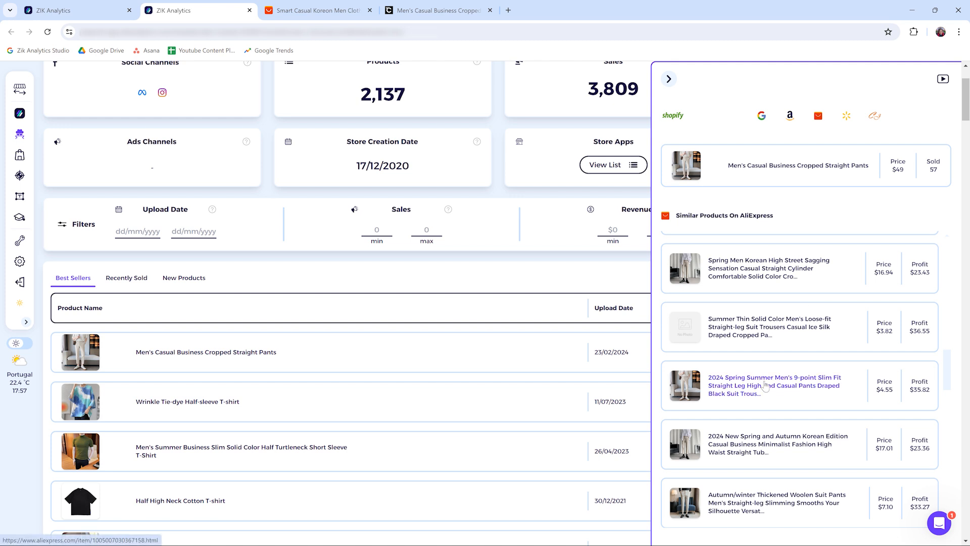
View the $4.55 slim-fit pants AliExpress match in its own tab
{"action": "left_click", "coordinate": [774, 385]}
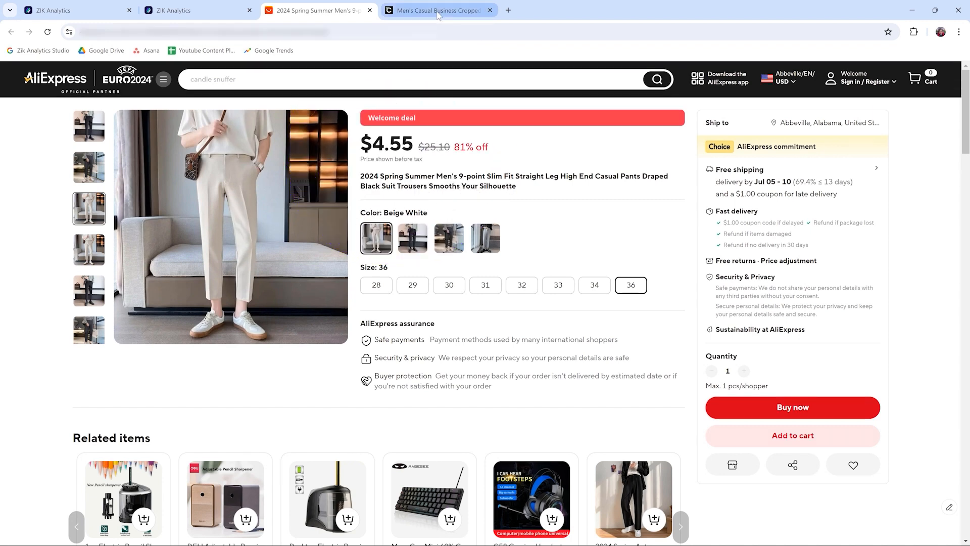
Switch to the browser tab of the store's own pants listing for comparison
{"action": "left_click", "coordinate": [437, 11]}
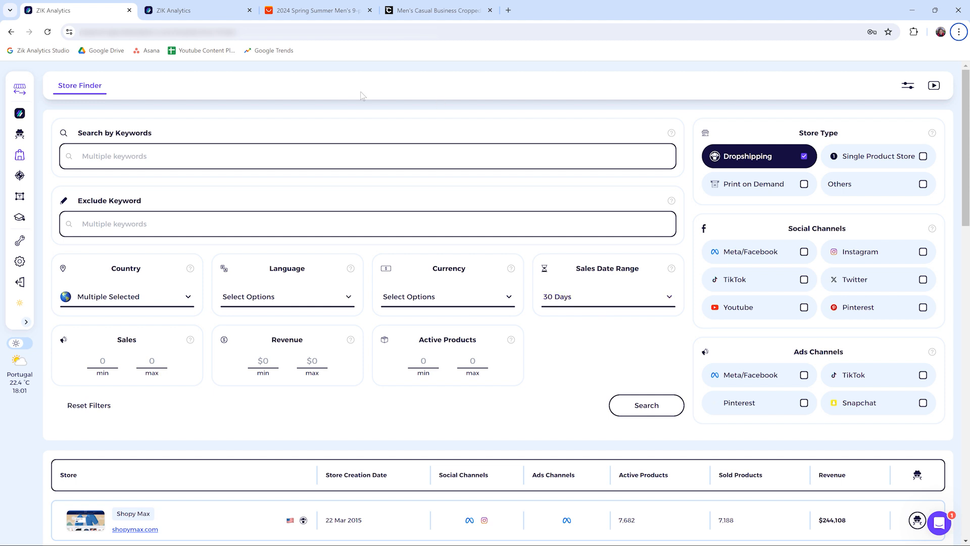
{"action": "mouse_move", "coordinate": [721, 156]}
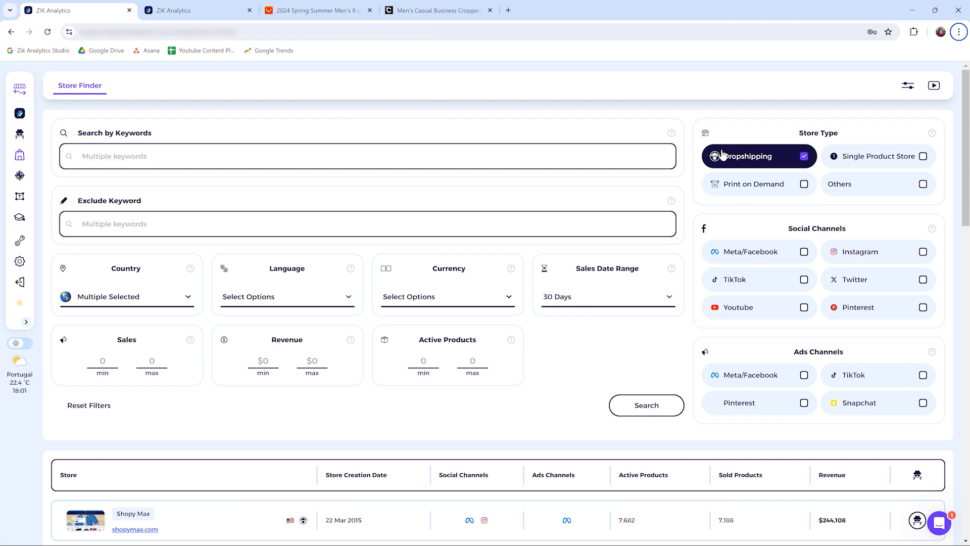
{"action": "scroll", "scroll_direction": "down", "scroll_amount": 3}
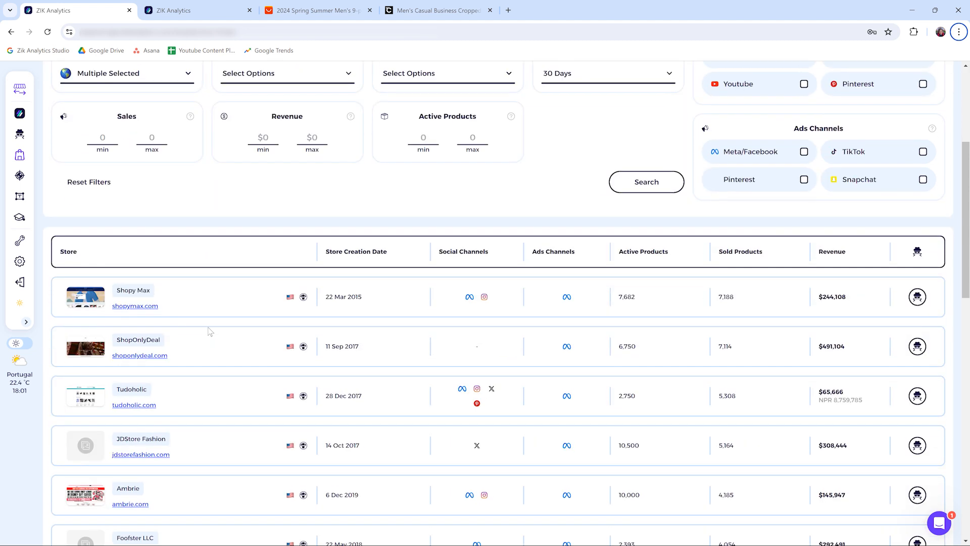
{"action": "scroll", "scroll_direction": "down", "scroll_amount": 3}
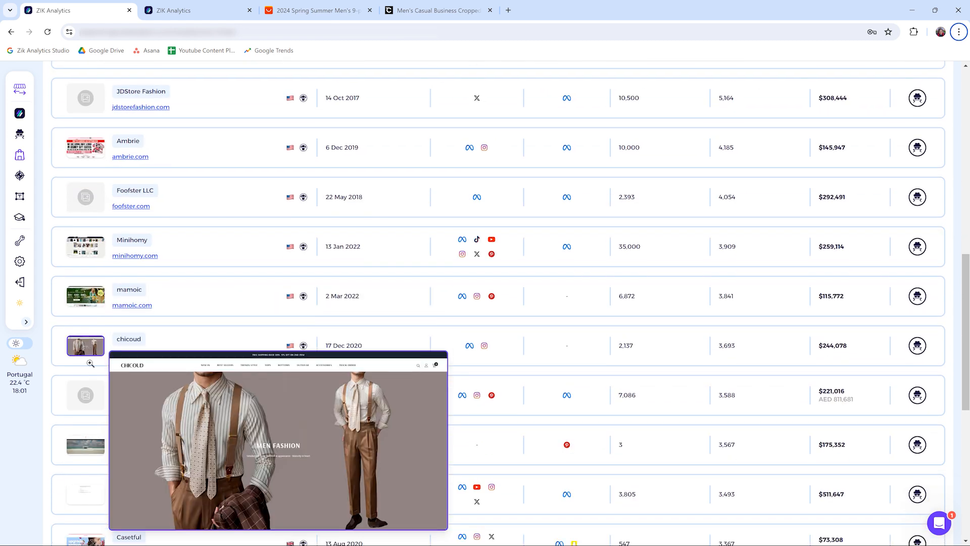
{"action": "scroll", "scroll_direction": "down", "scroll_amount": 3}
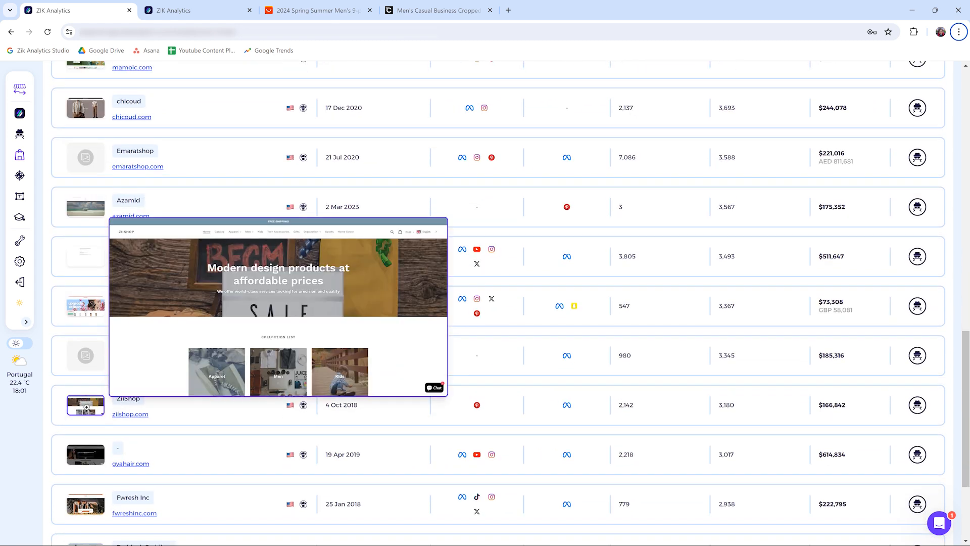
{"action": "scroll", "scroll_direction": "down", "scroll_amount": 3}
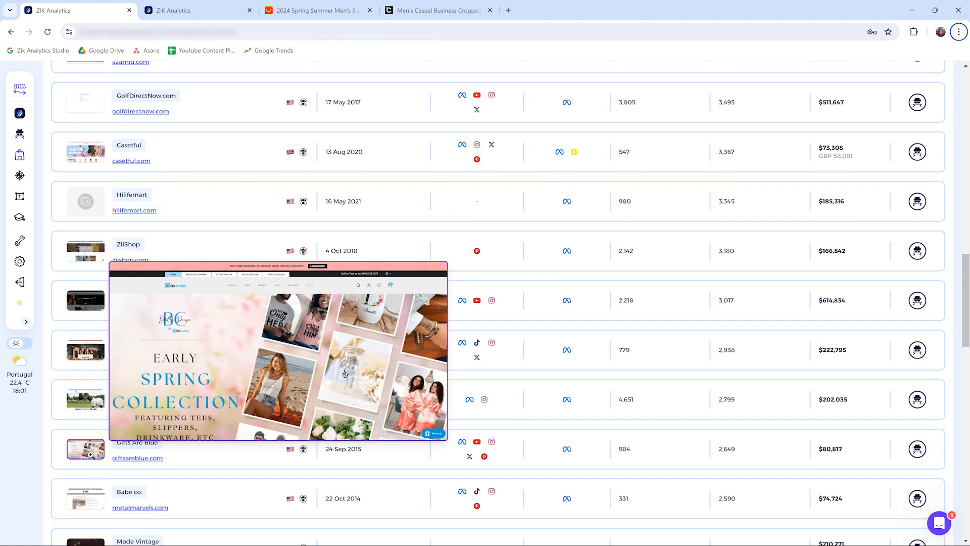
{"action": "scroll", "scroll_direction": "down", "scroll_amount": 3}
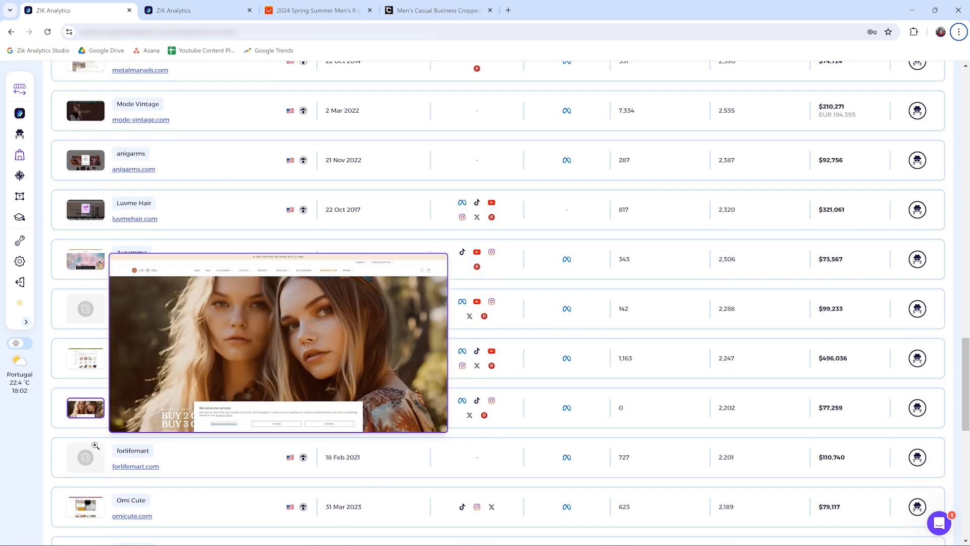
{"action": "scroll", "scroll_direction": "down", "scroll_amount": 3}
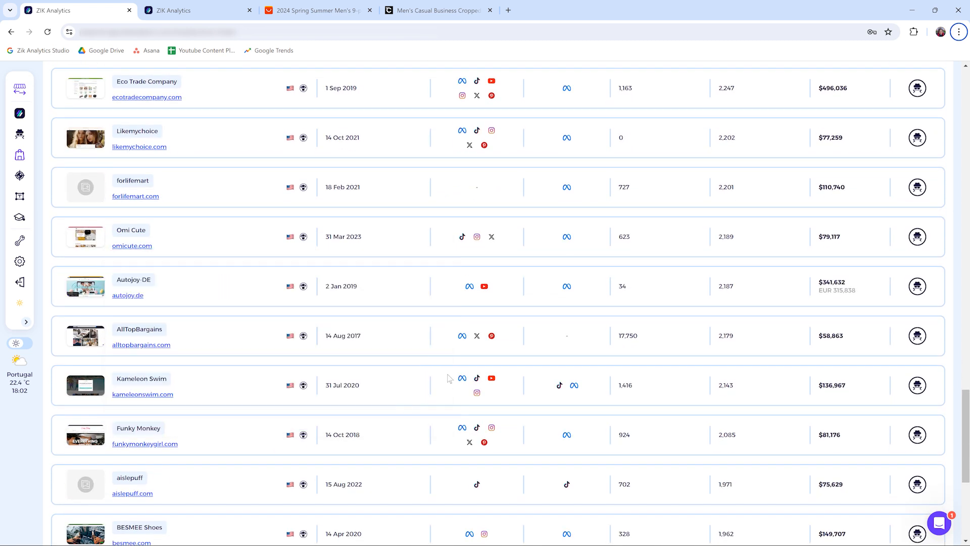
{"action": "scroll", "scroll_direction": "up", "scroll_amount": 3}
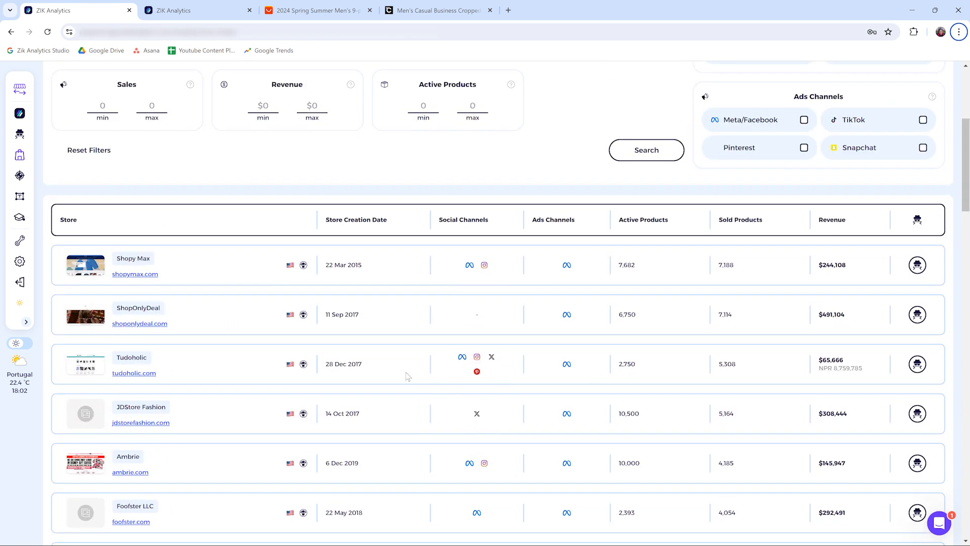
{"action": "mouse_move", "coordinate": [416, 374]}
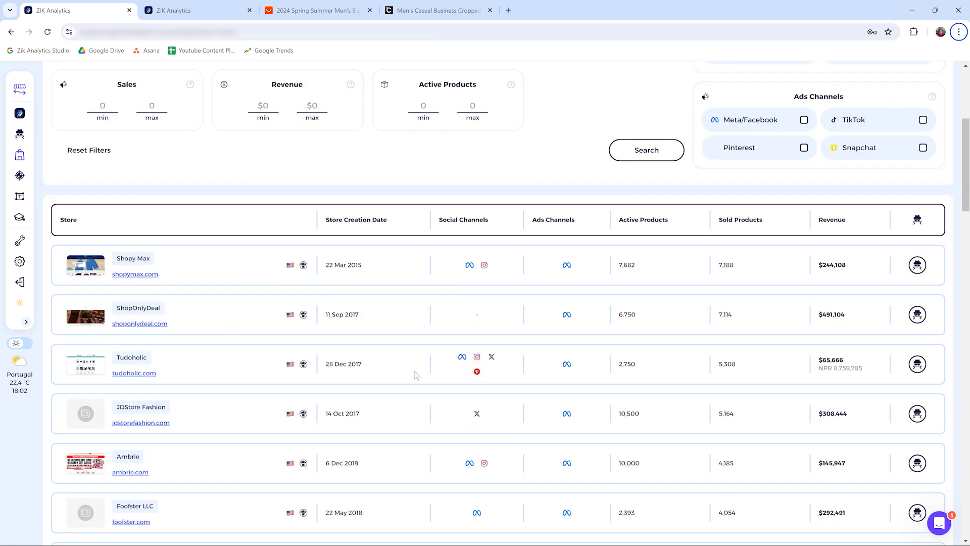
{"action": "scroll", "scroll_direction": "down", "scroll_amount": 3}
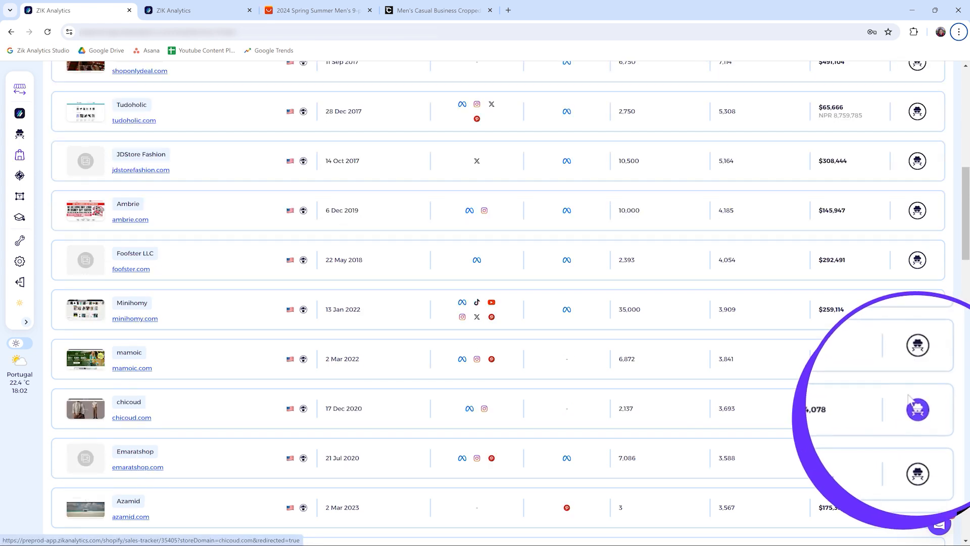
View the mamoic store's Sales Tracker with 6,872 products and $119,674 revenue
{"action": "left_click", "coordinate": [918, 409]}
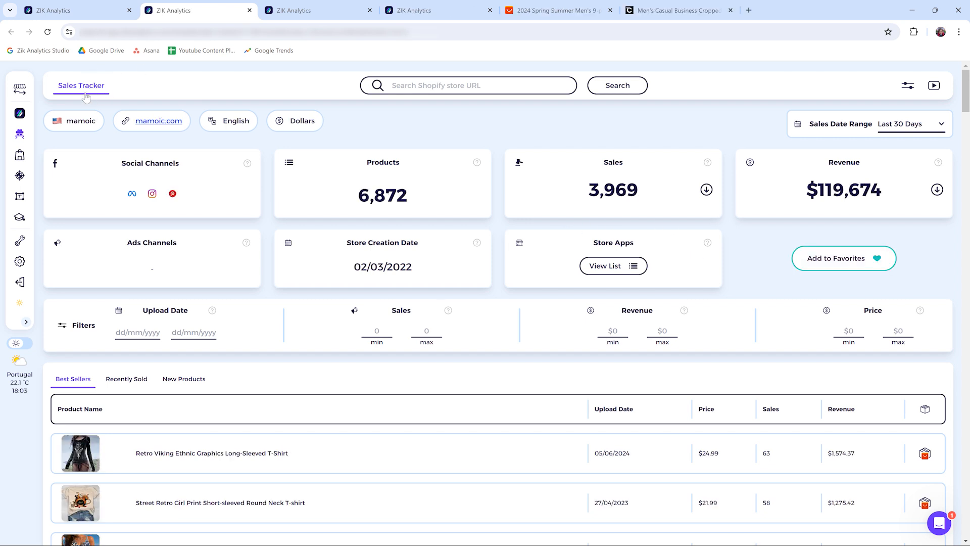
{"action": "mouse_move", "coordinate": [107, 43]}
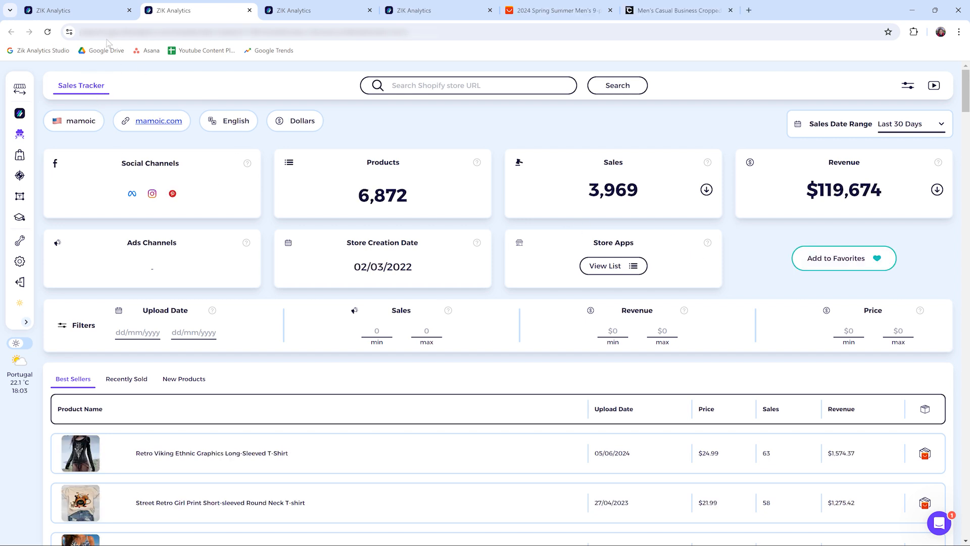